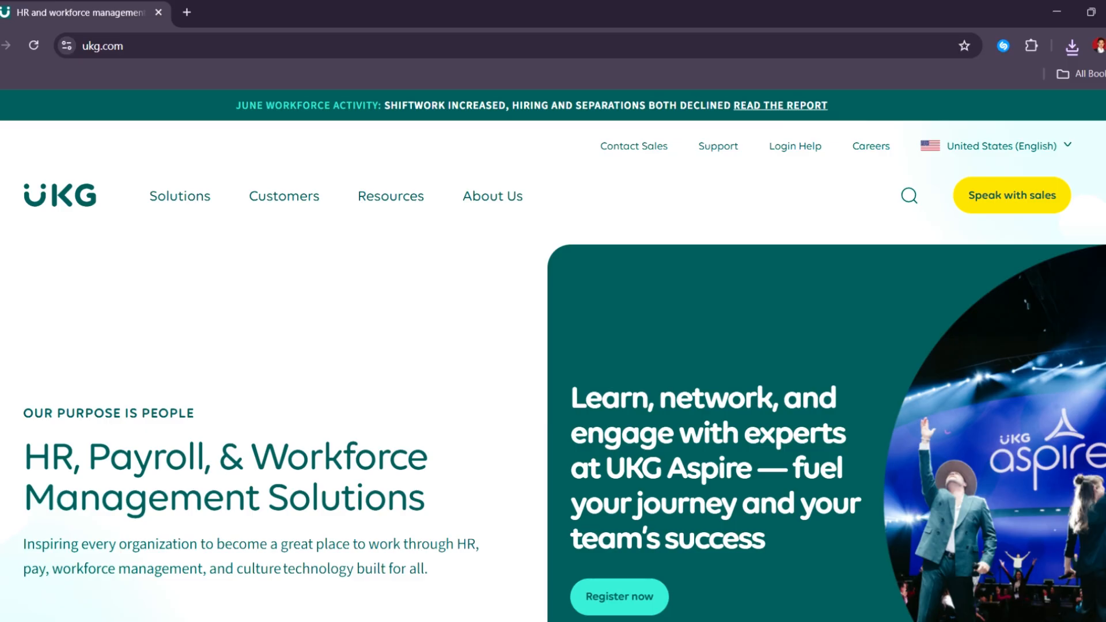
scroll(down, 3)
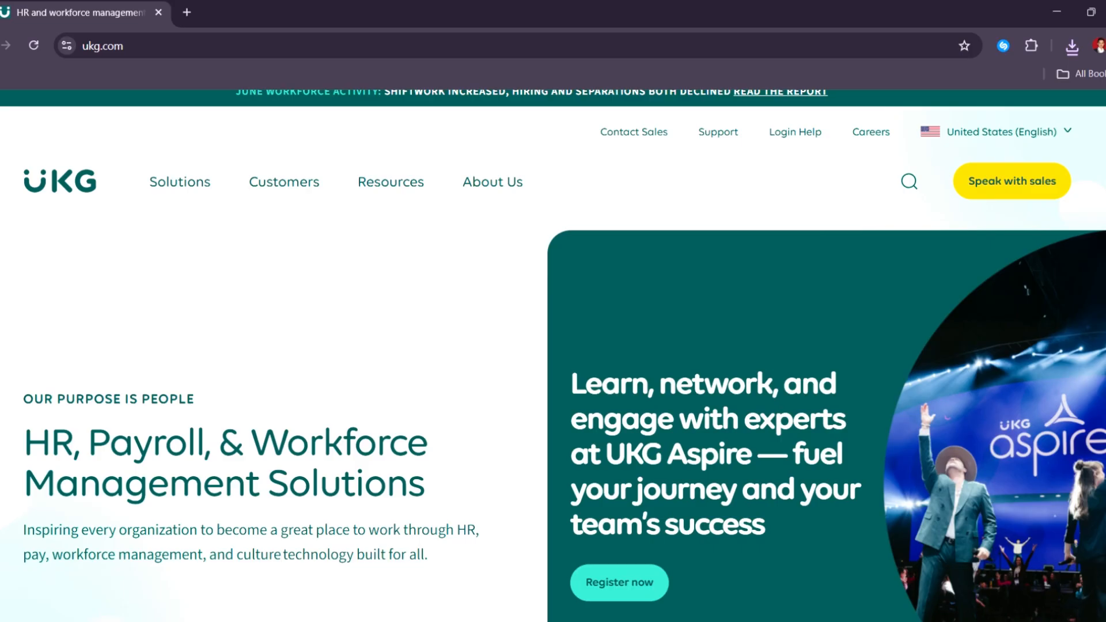
scroll(down, 3)
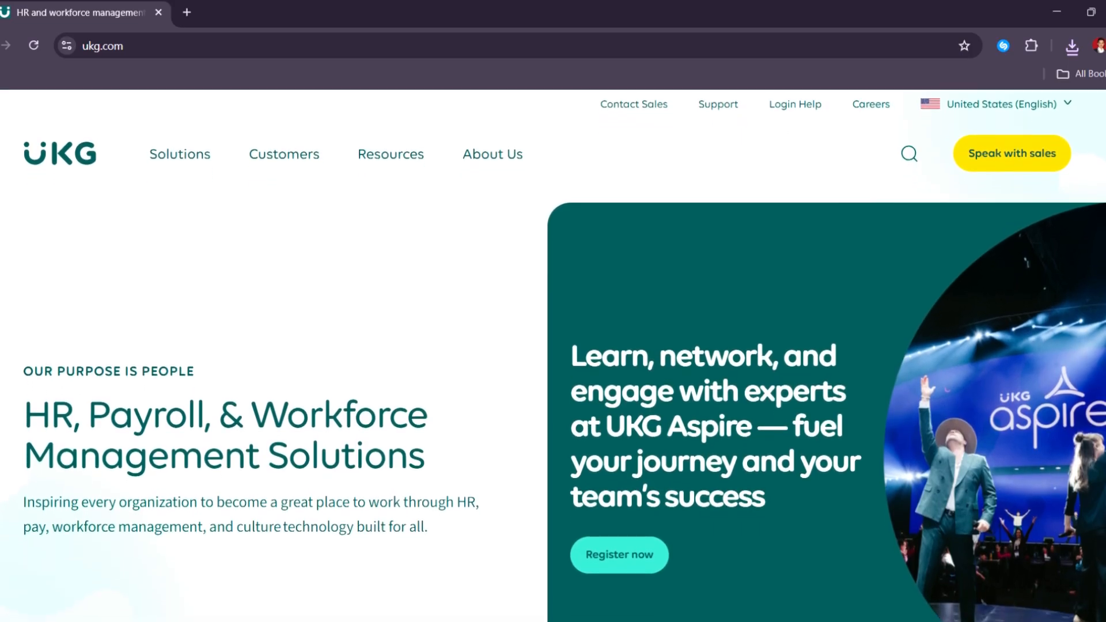
scroll(down, 3)
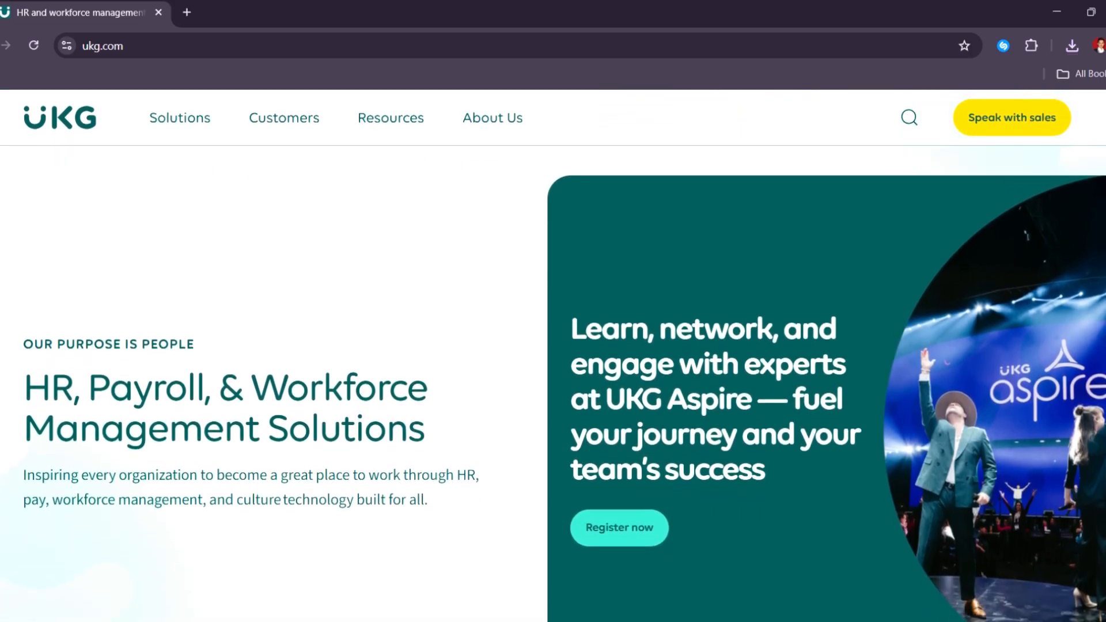
scroll(down, 3)
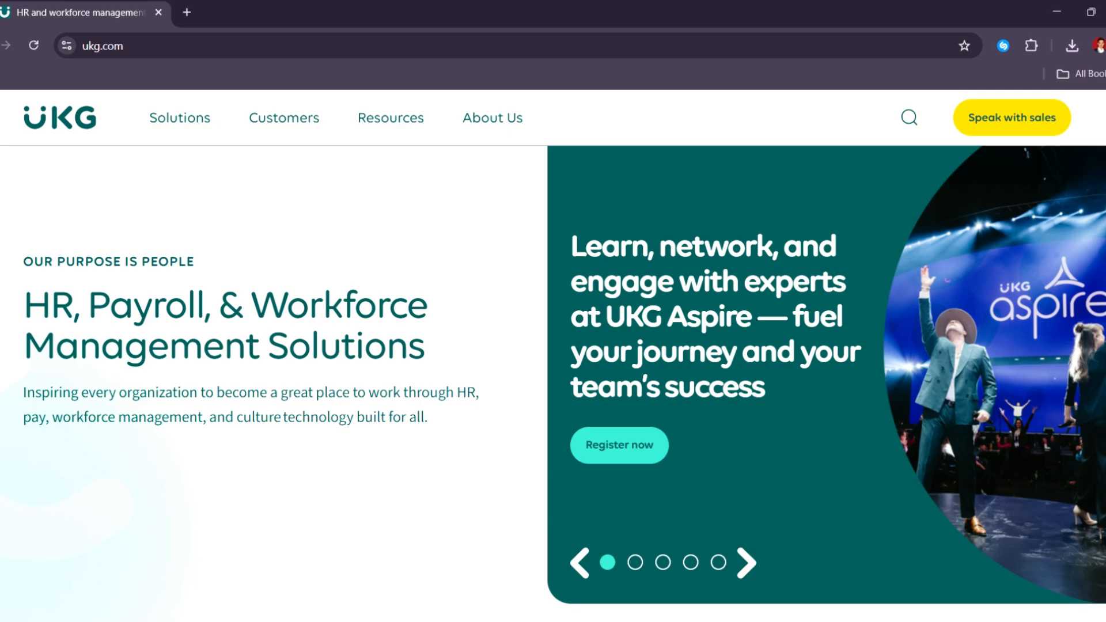
scroll(down, 3)
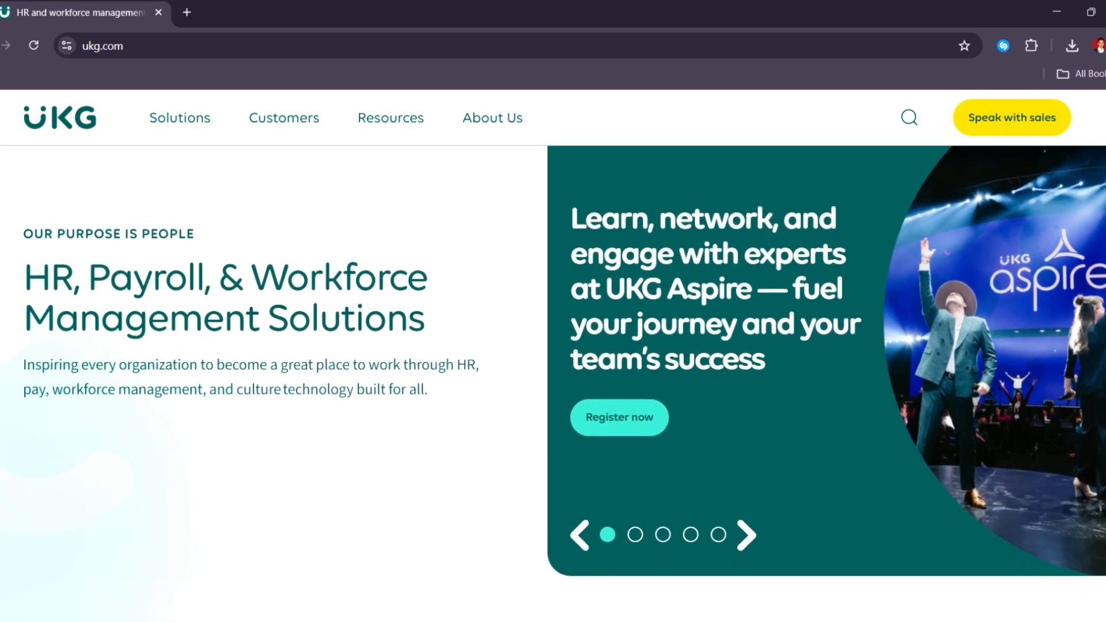
scroll(down, 3)
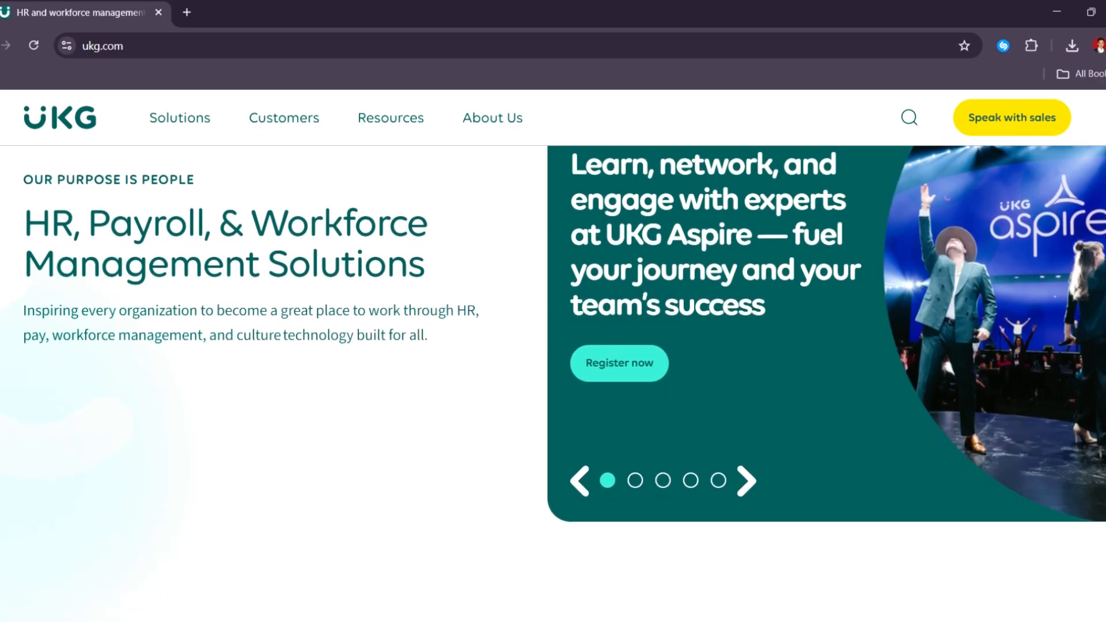
scroll(down, 3)
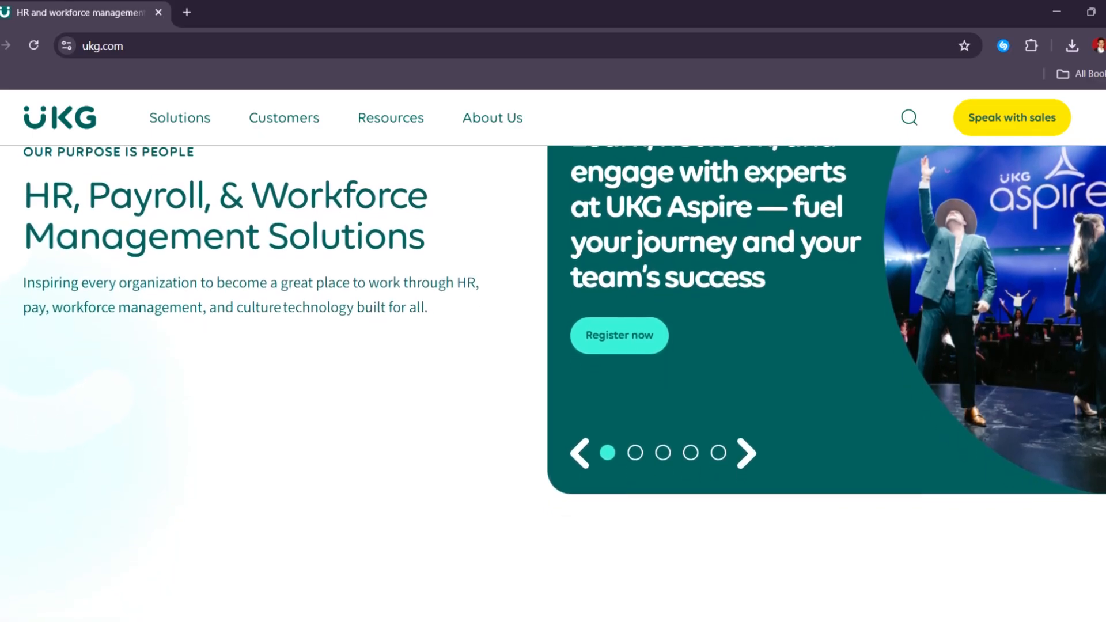
scroll(down, 3)
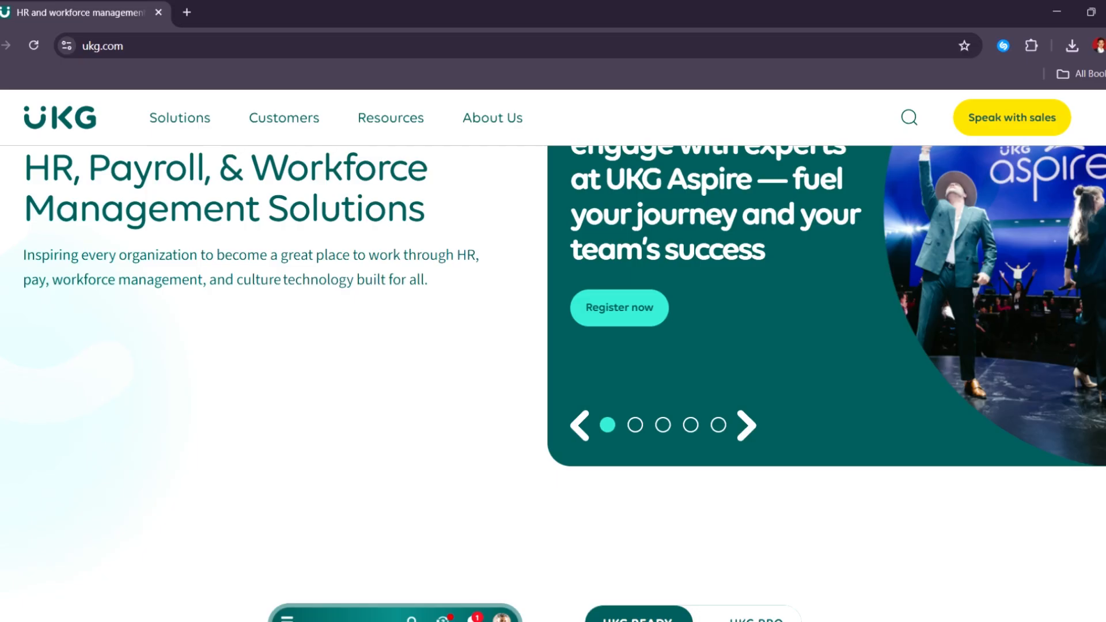
scroll(down, 3)
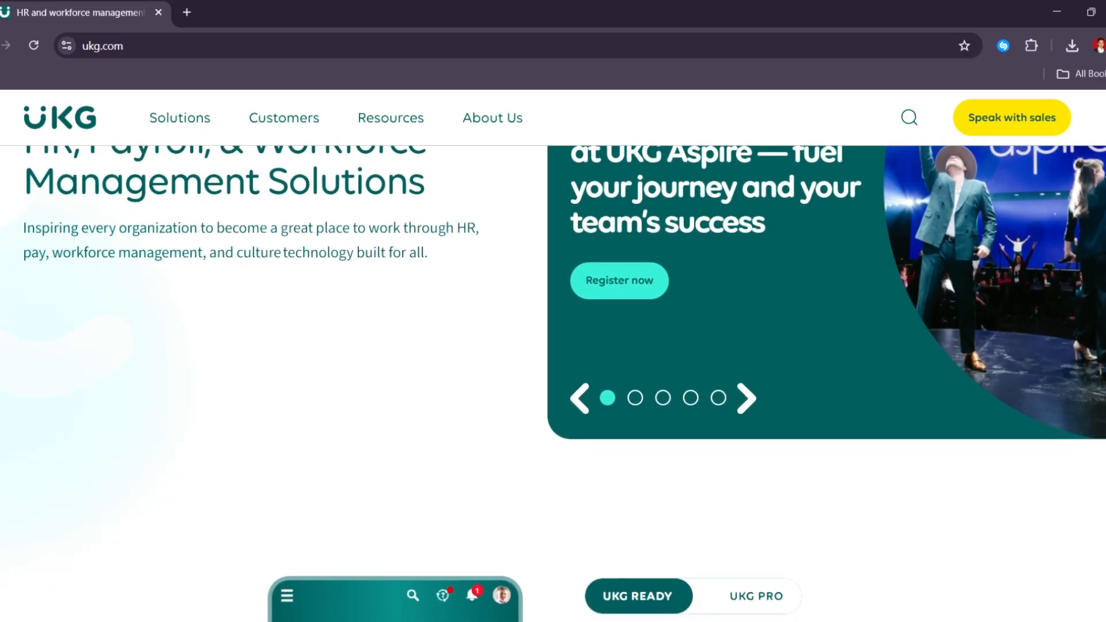
scroll(down, 3)
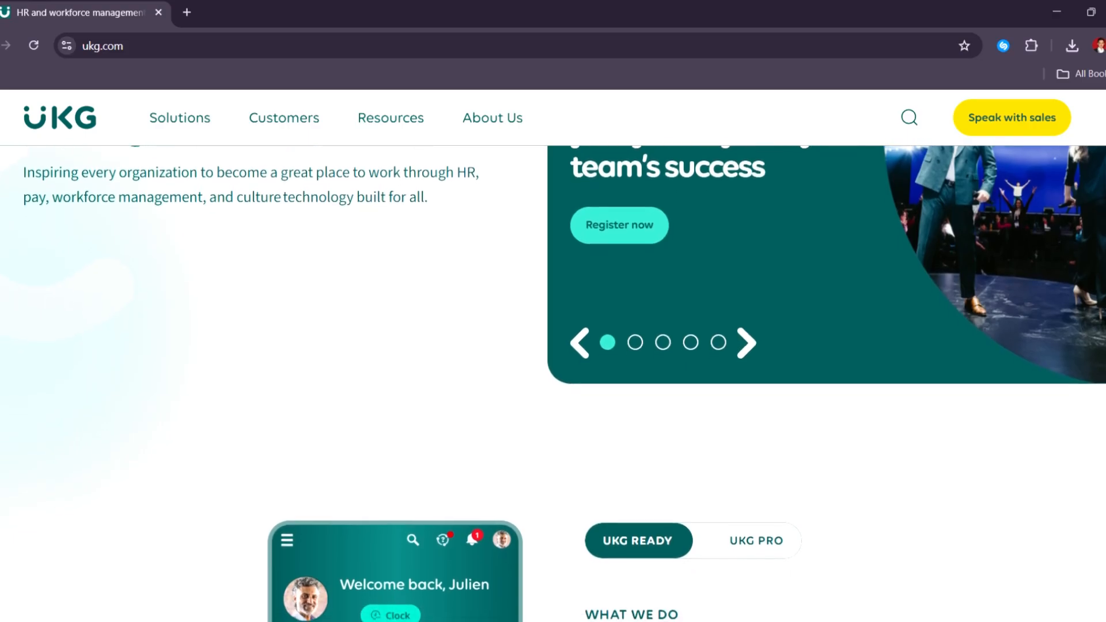
scroll(down, 3)
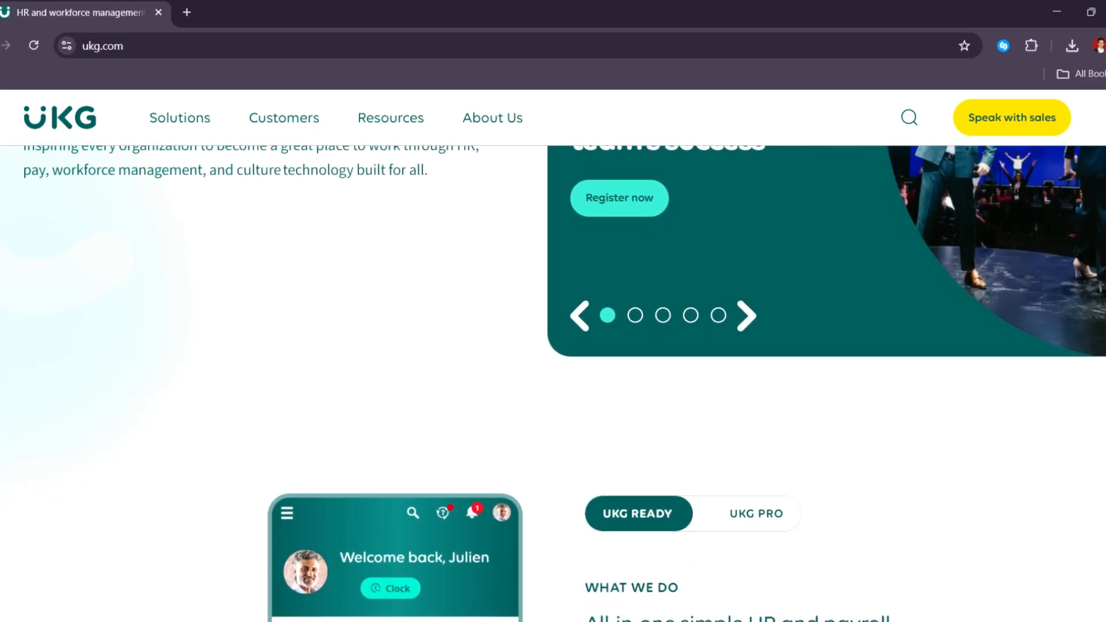
scroll(down, 3)
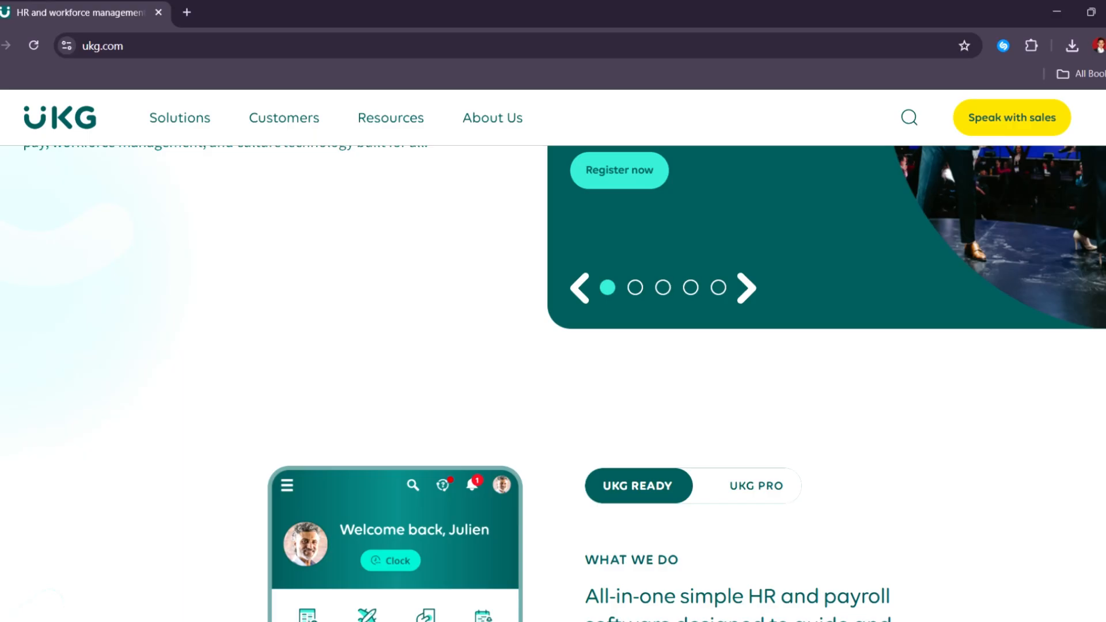
scroll(down, 3)
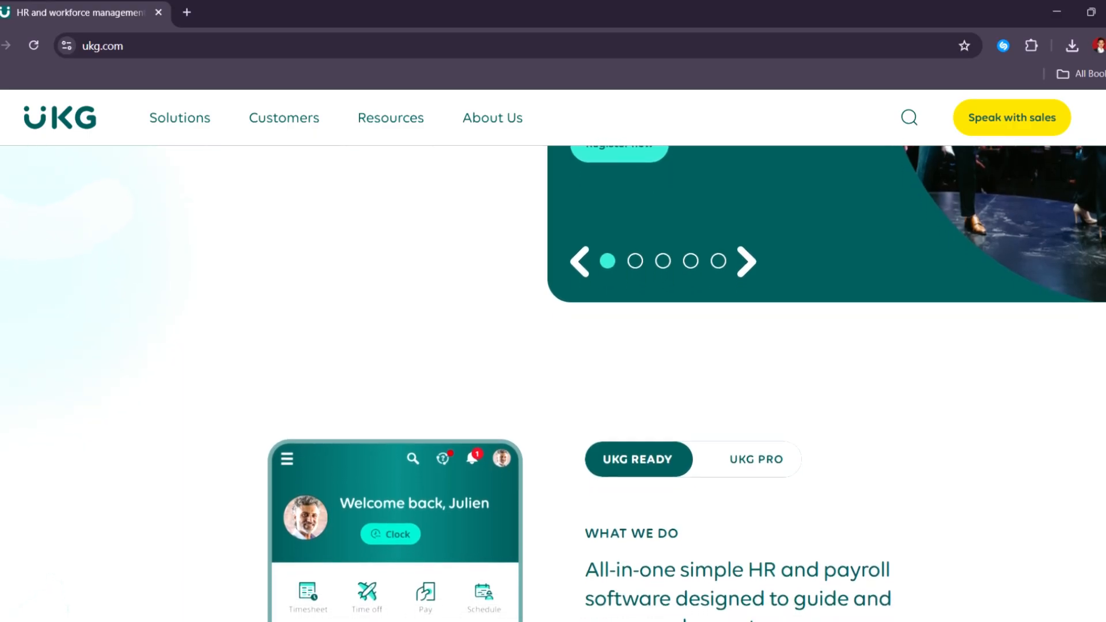
scroll(down, 3)
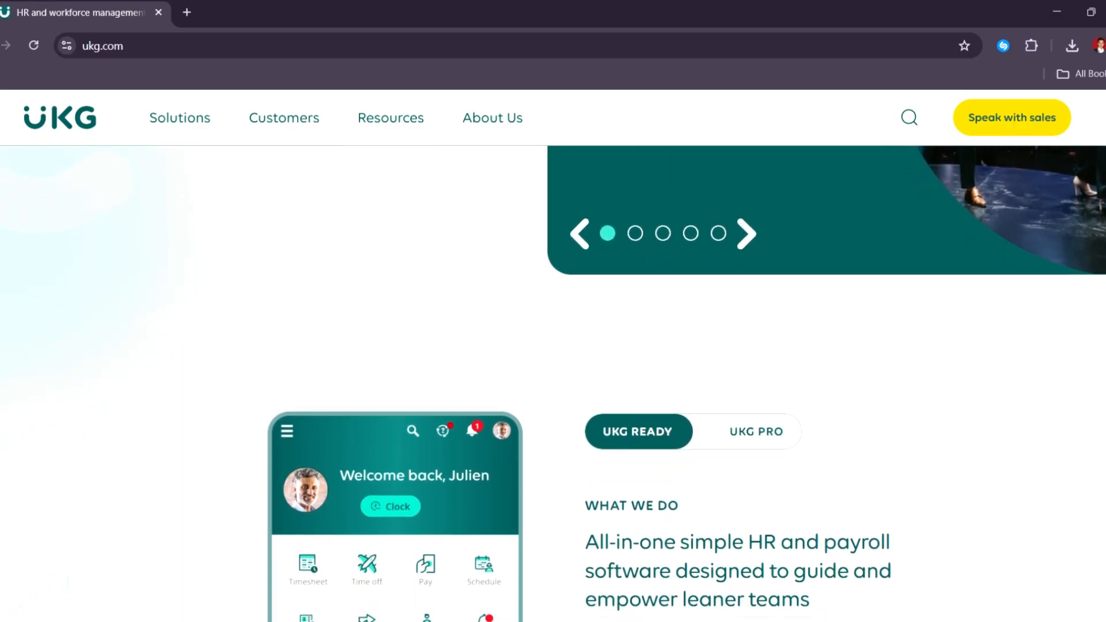
scroll(down, 3)
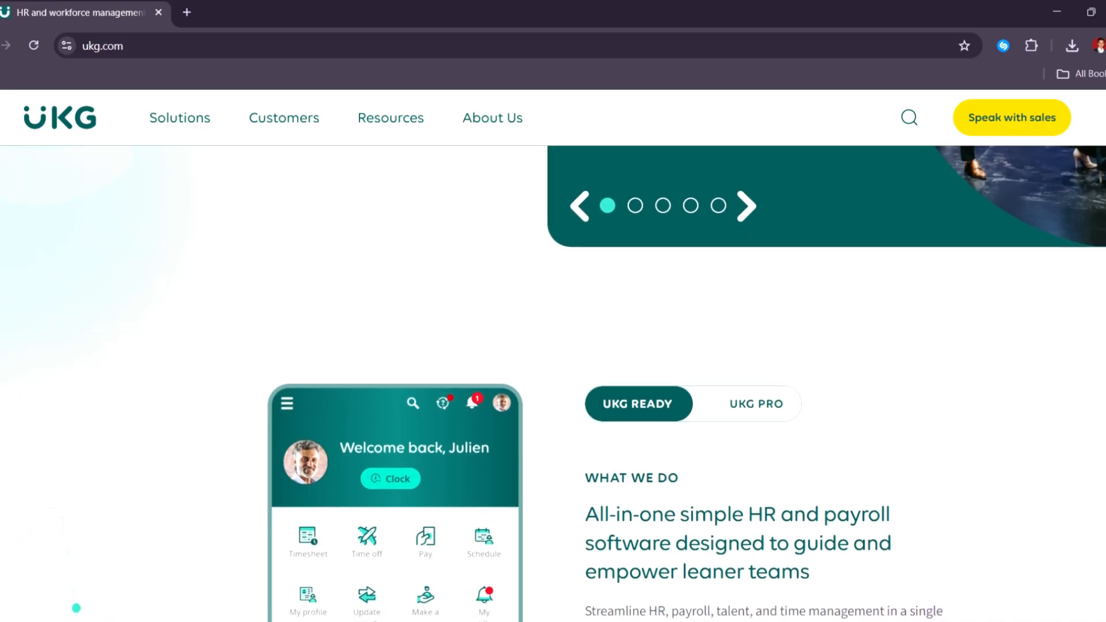
scroll(down, 3)
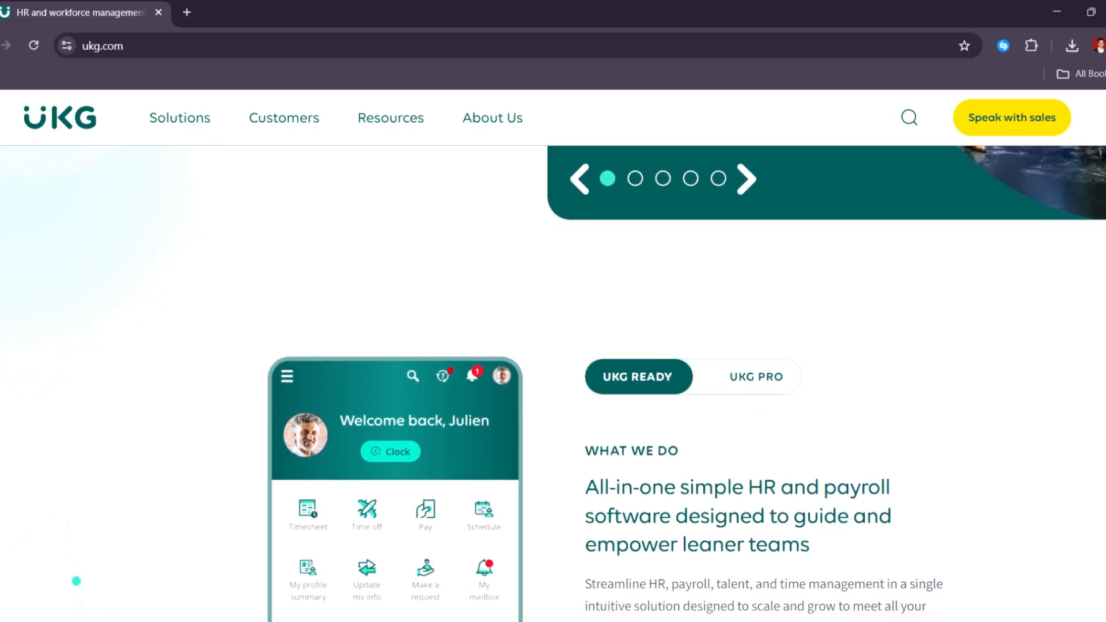
scroll(down, 3)
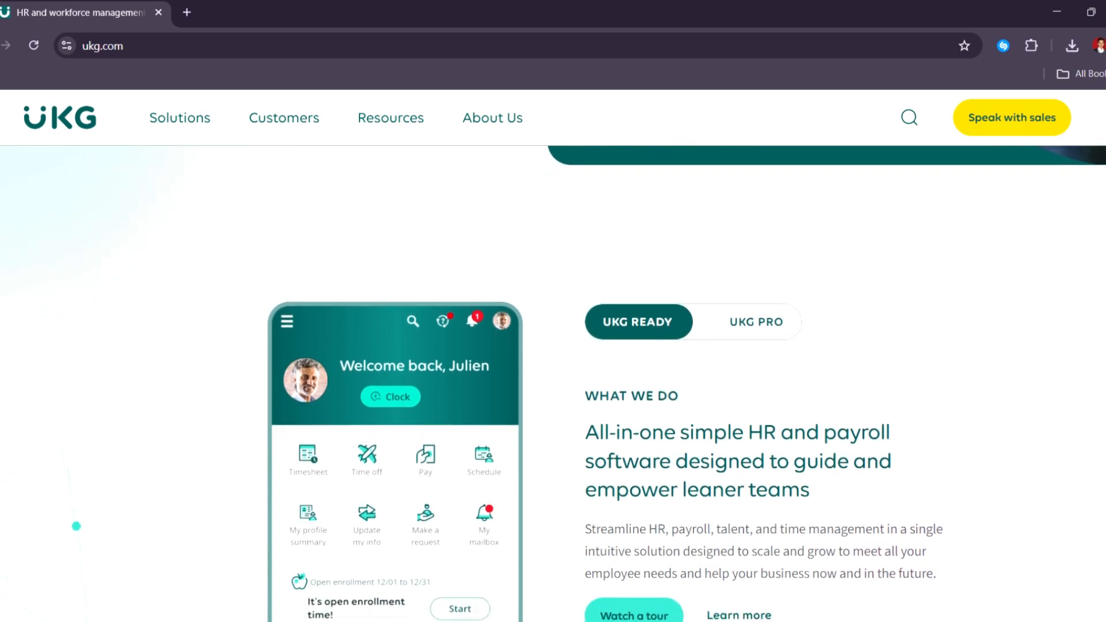
scroll(down, 3)
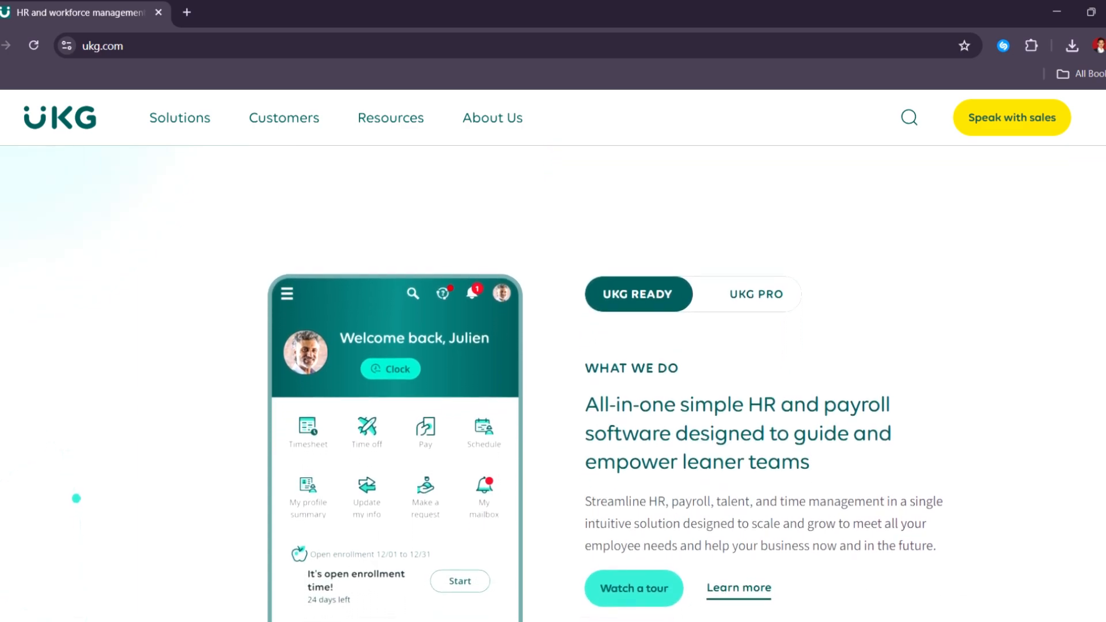
scroll(down, 3)
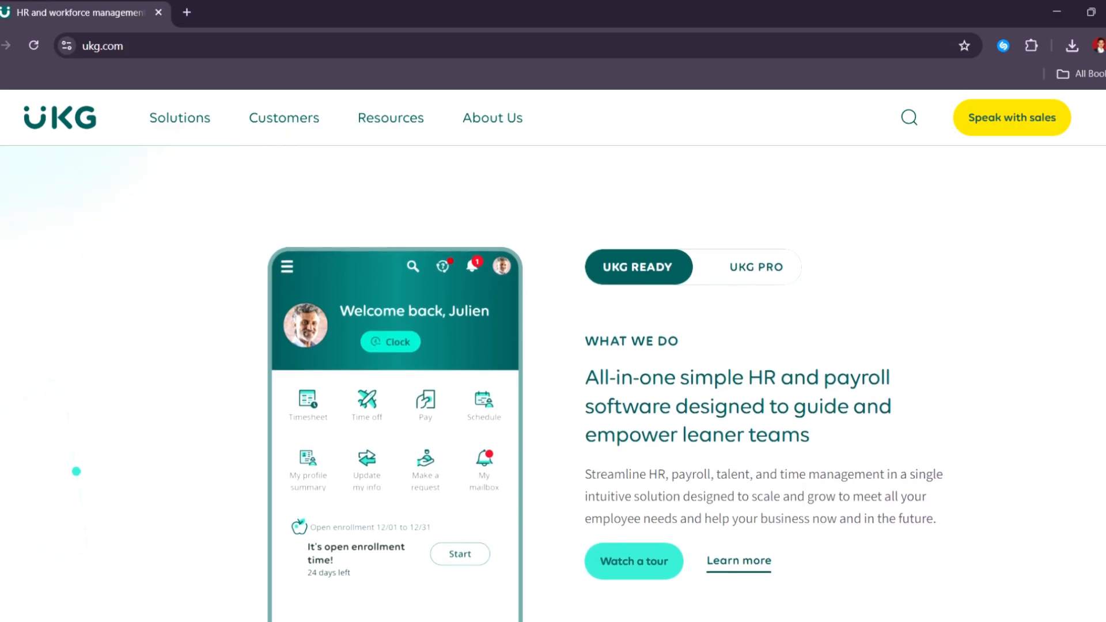
scroll(down, 3)
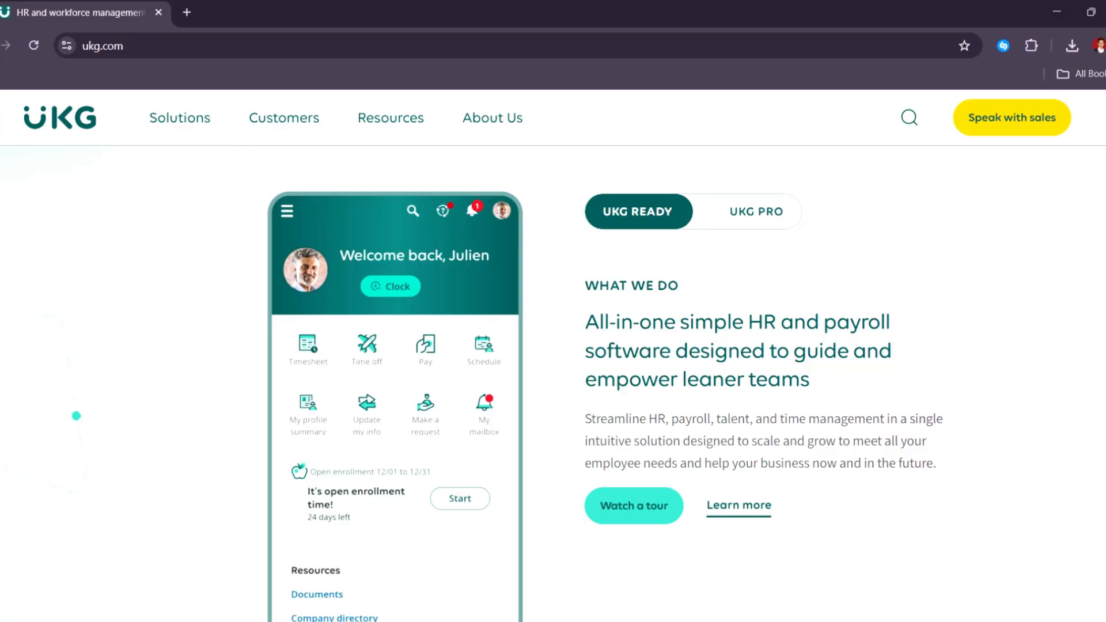
scroll(down, 3)
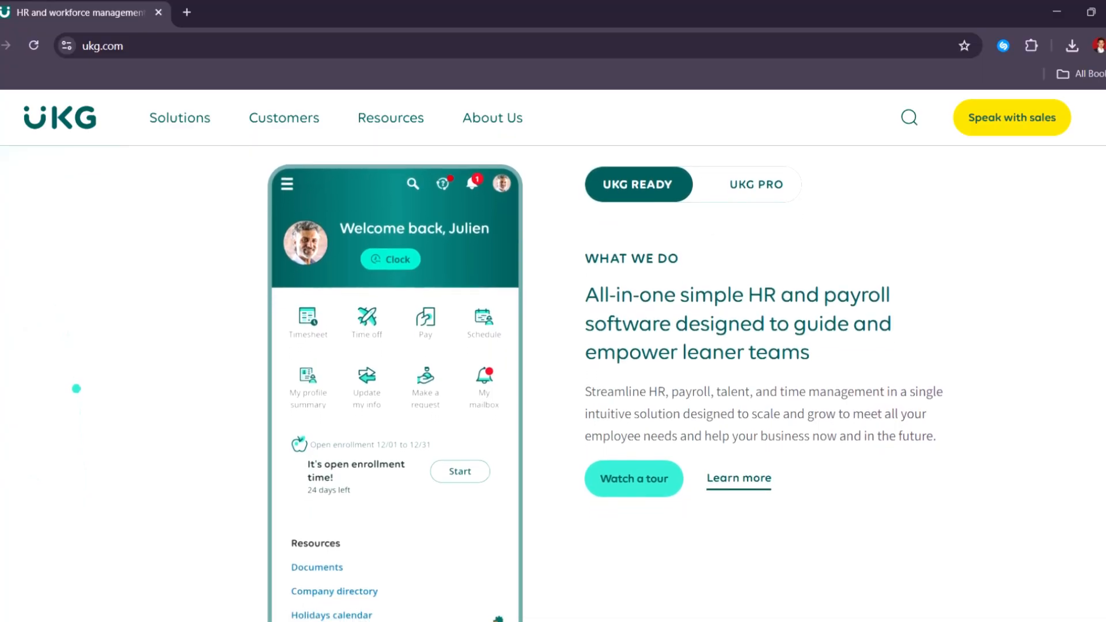
scroll(down, 3)
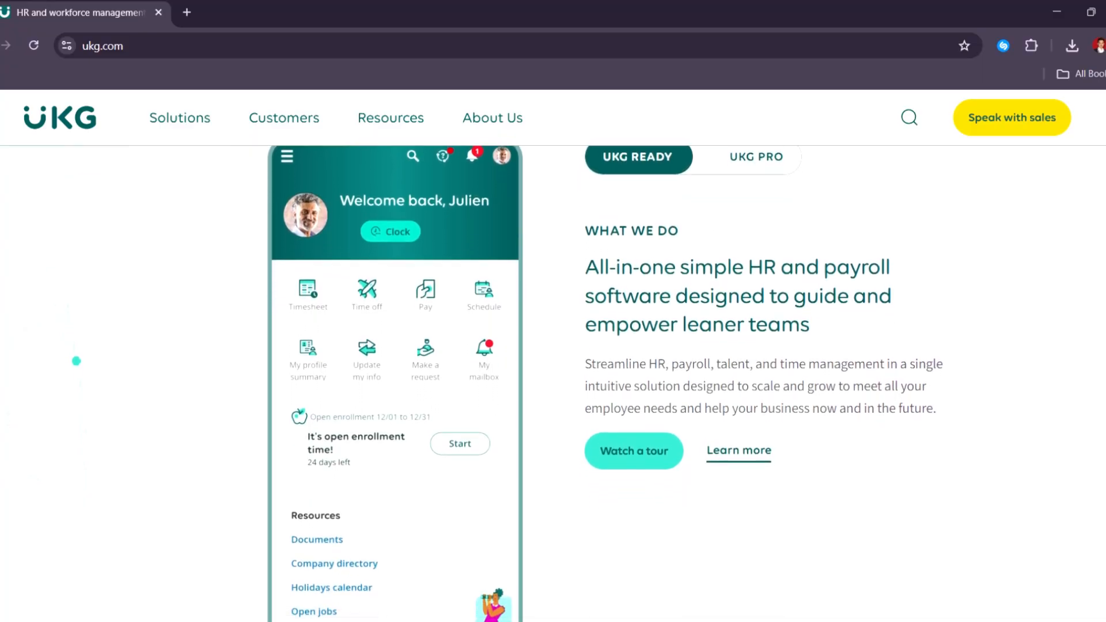
scroll(down, 3)
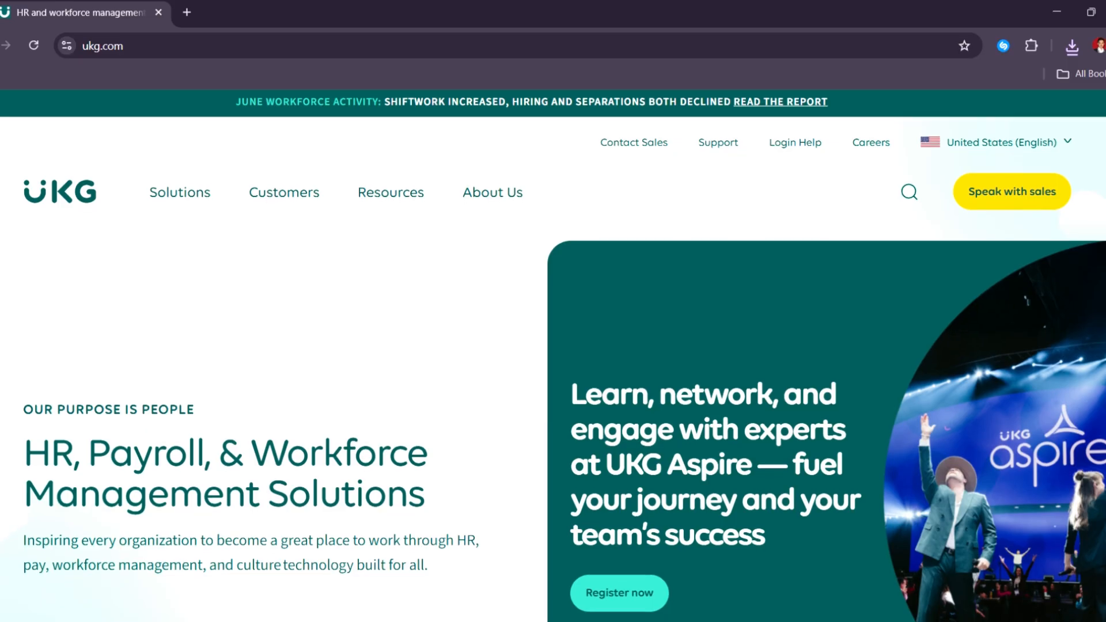
scroll(down, 3)
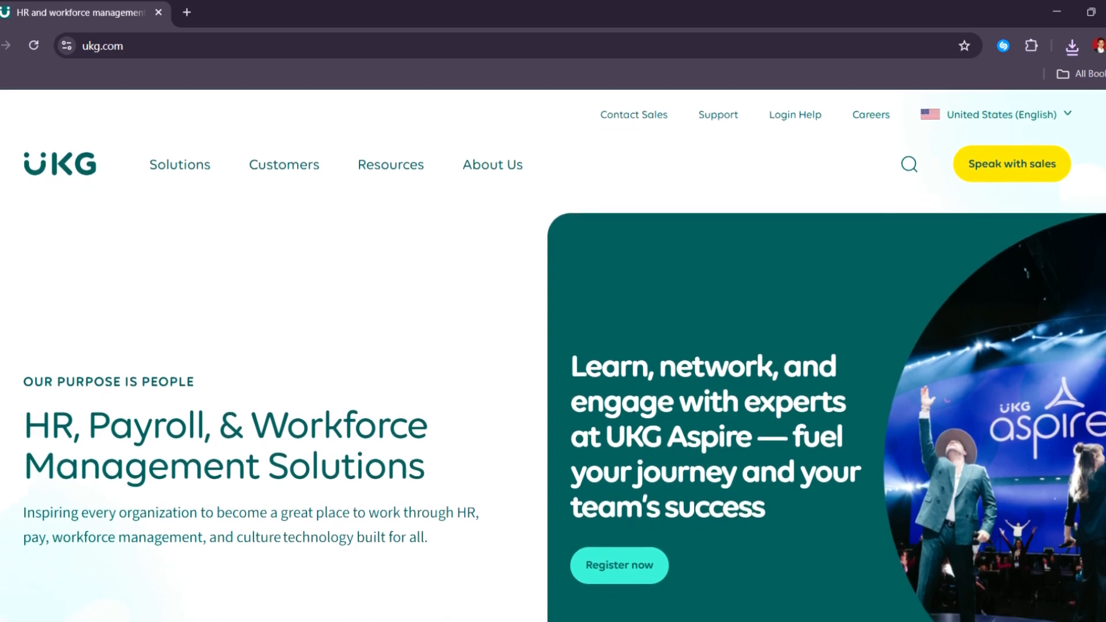
scroll(down, 3)
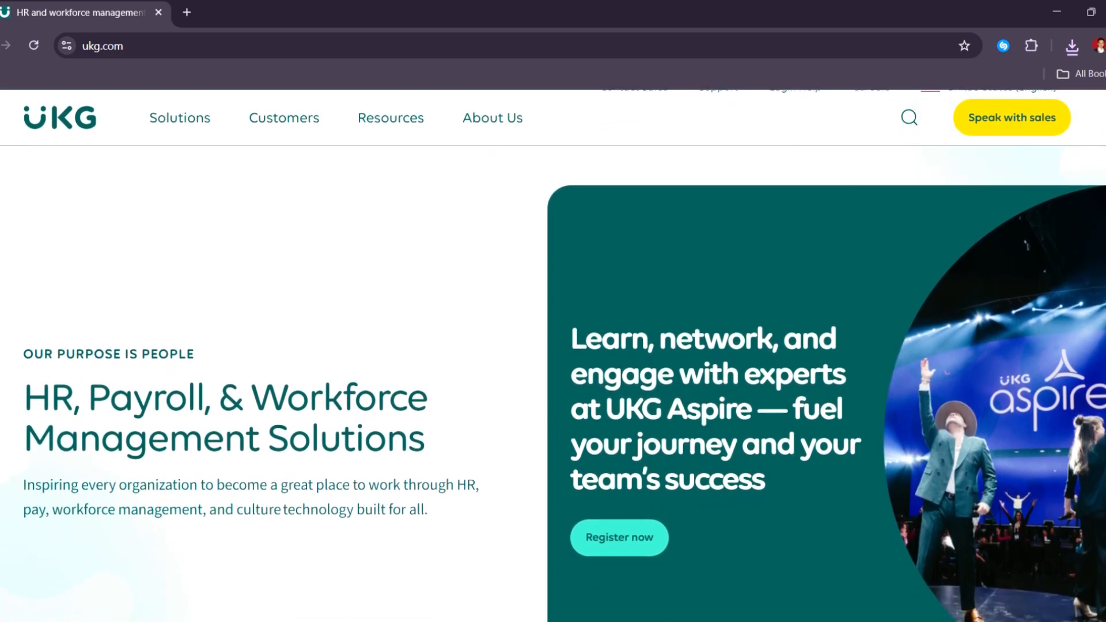
scroll(down, 3)
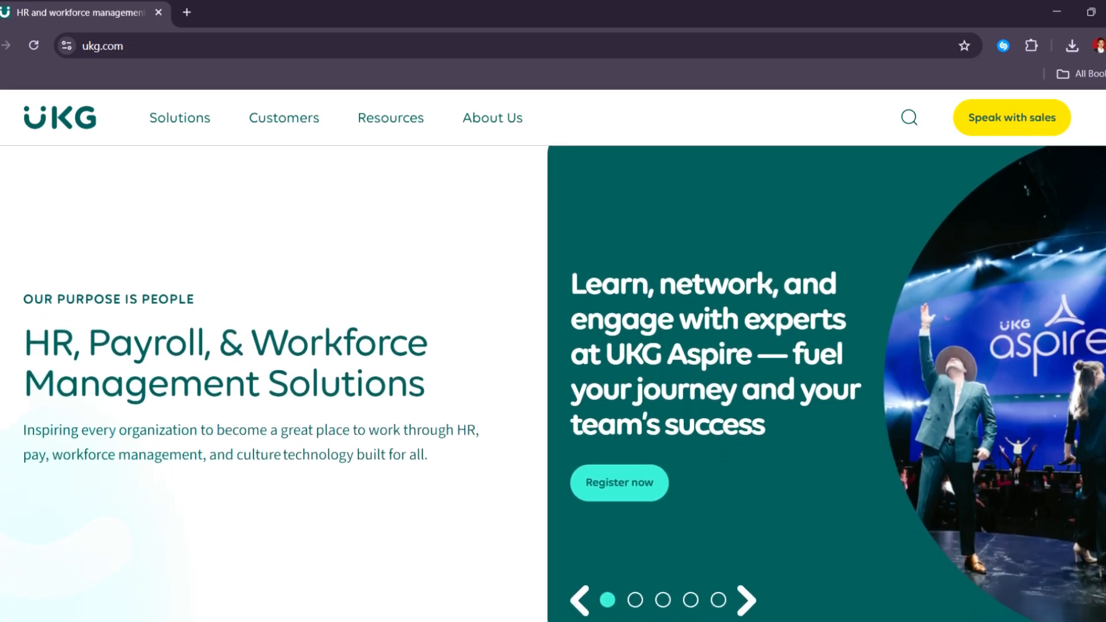
scroll(down, 3)
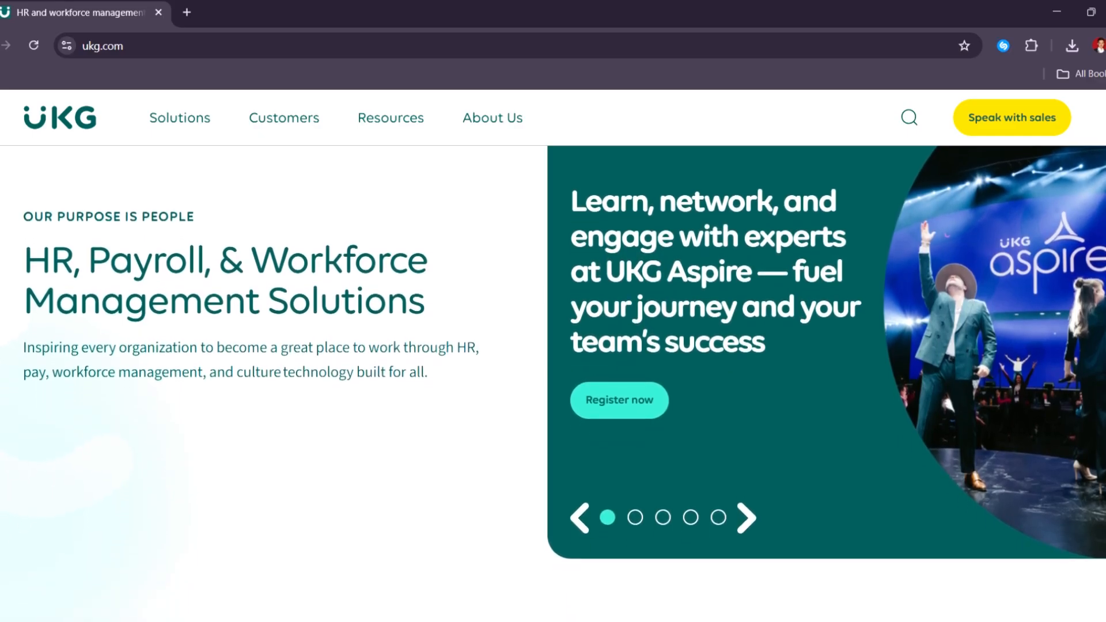
scroll(down, 3)
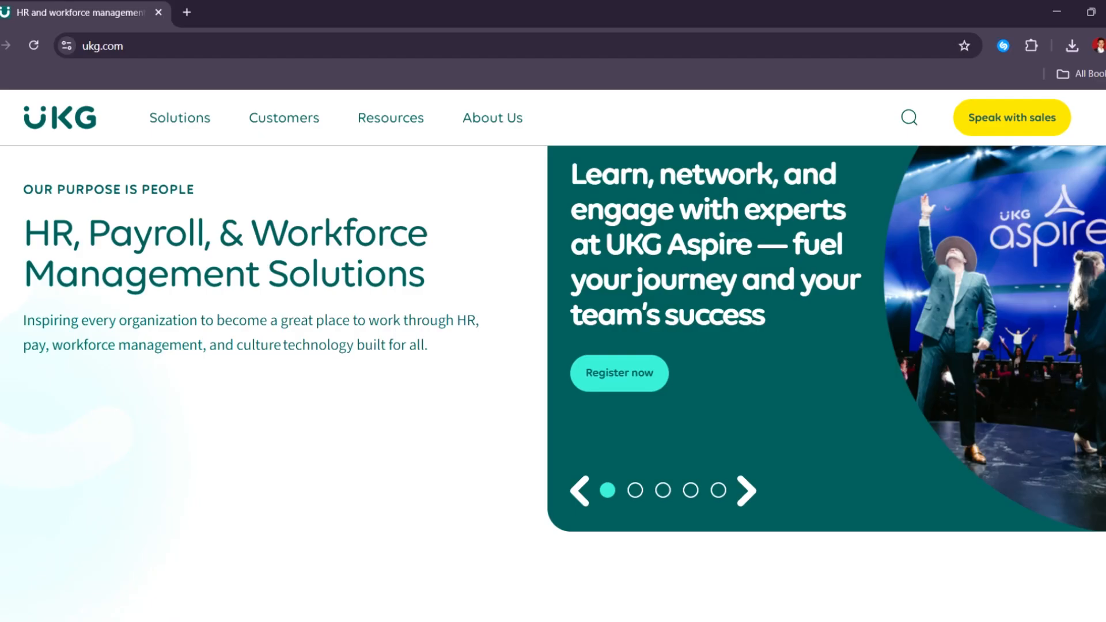
scroll(down, 3)
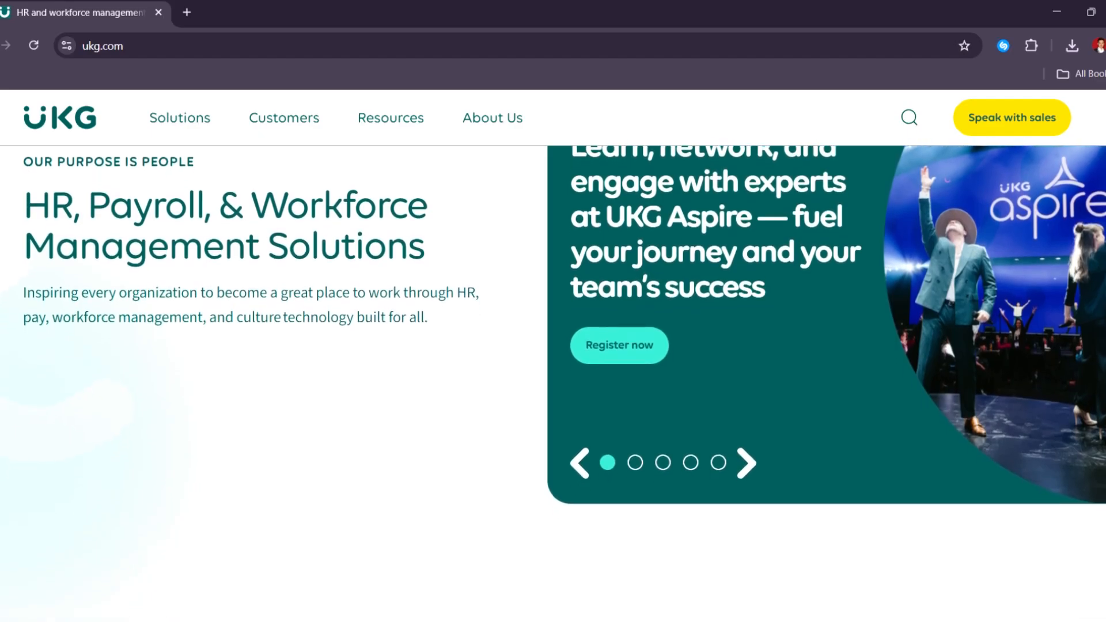
scroll(down, 3)
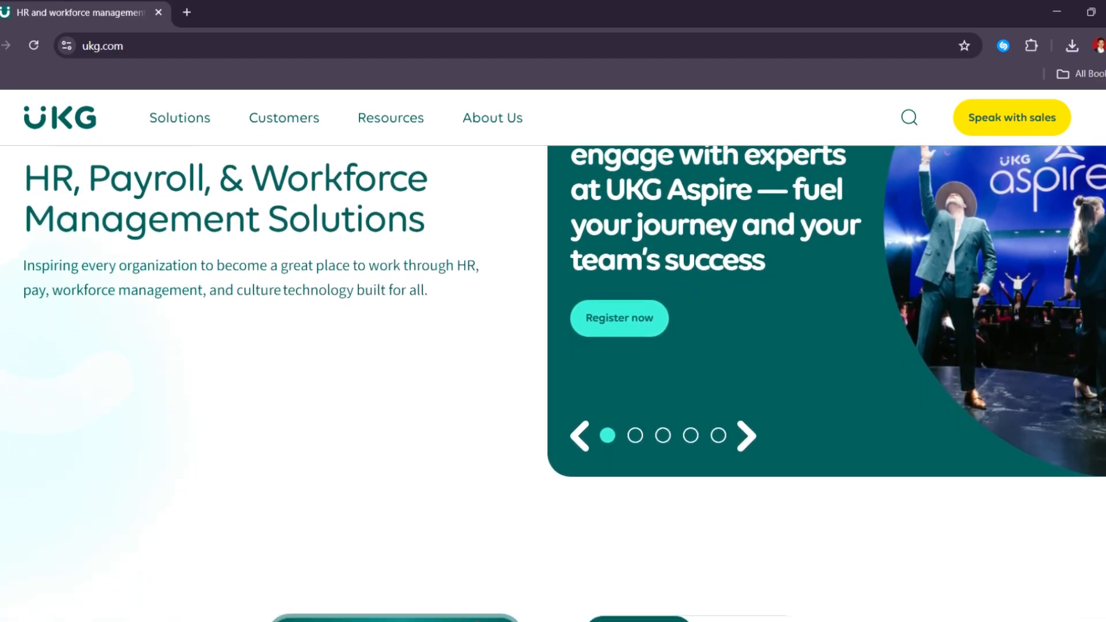
scroll(down, 3)
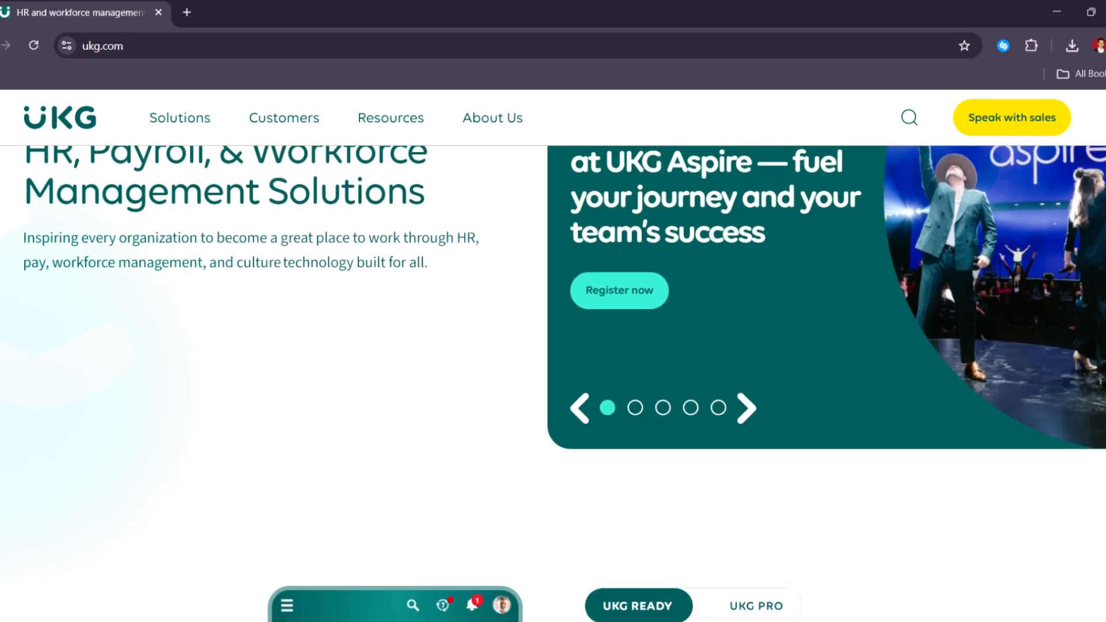
scroll(down, 3)
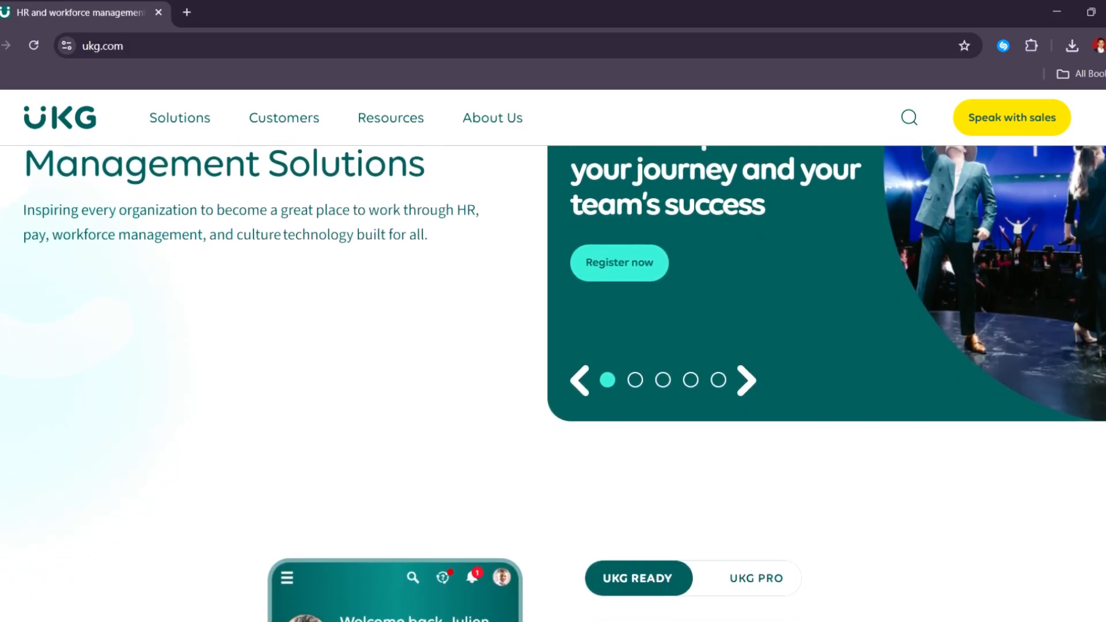
scroll(down, 3)
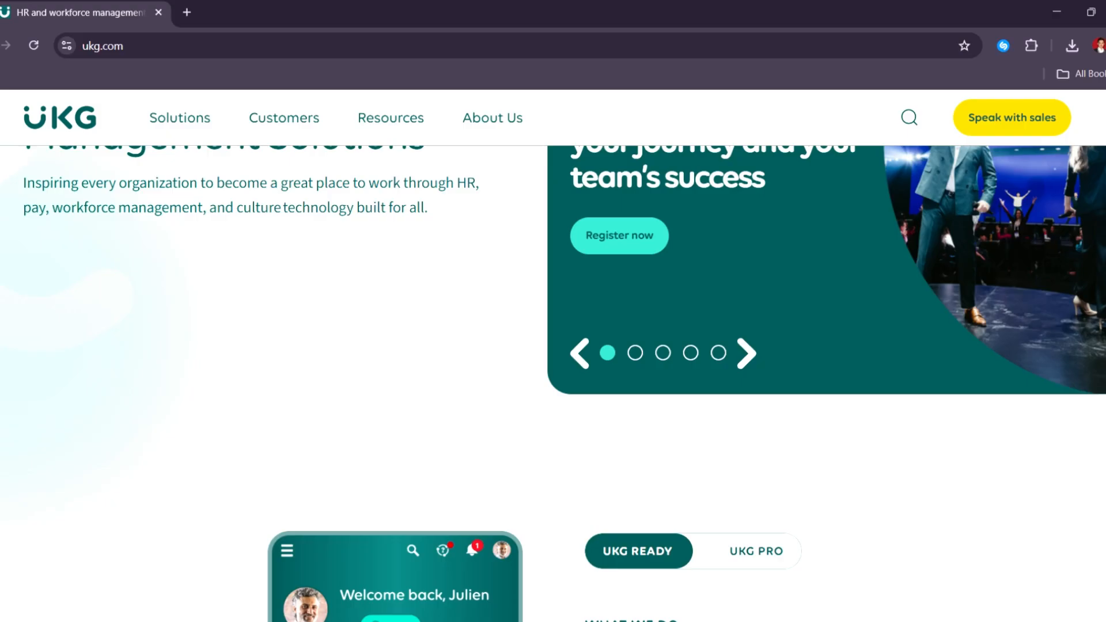
scroll(down, 3)
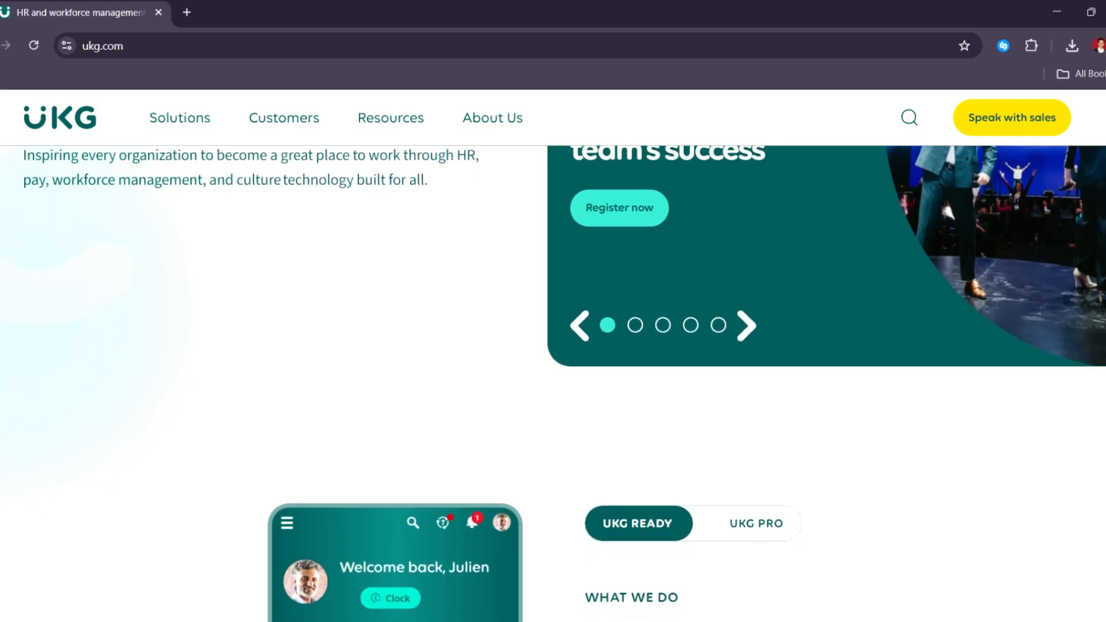
scroll(down, 3)
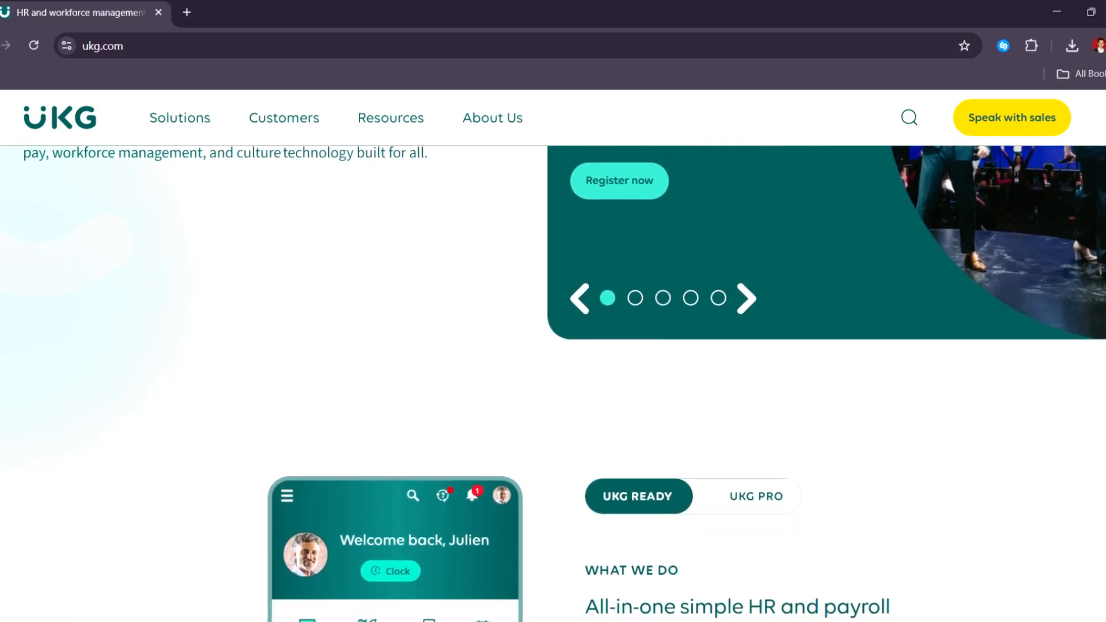
scroll(down, 3)
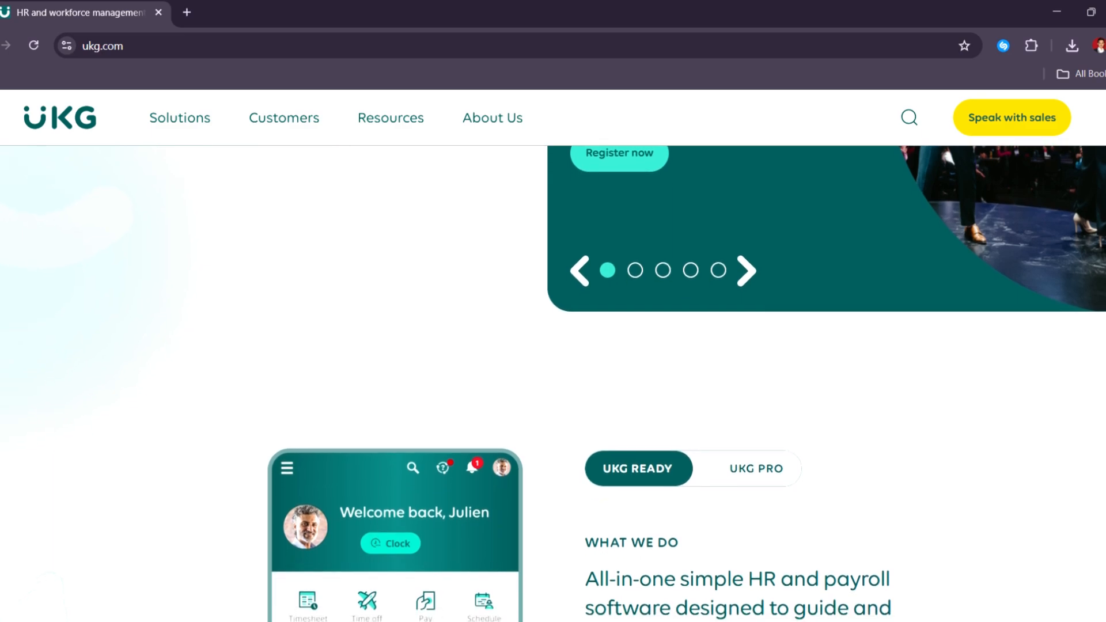
scroll(down, 3)
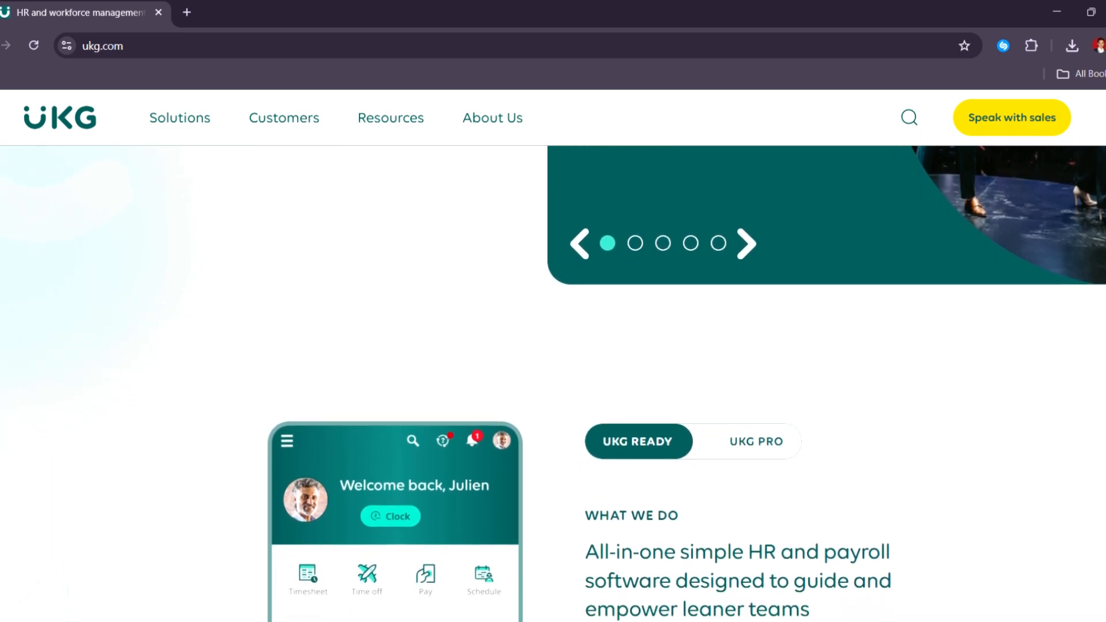
scroll(down, 3)
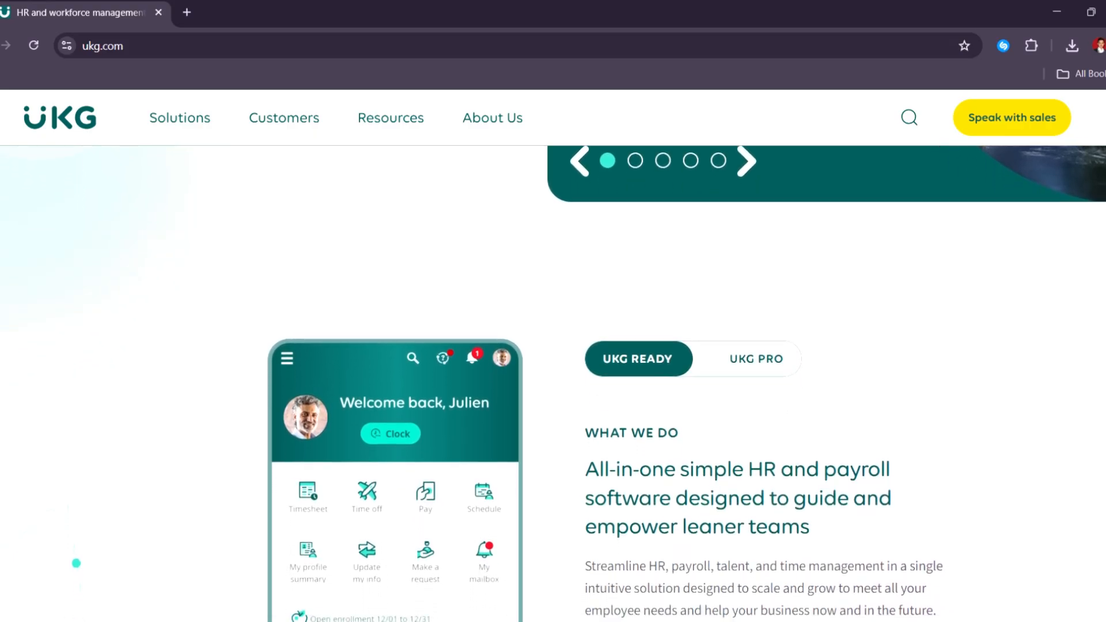
scroll(down, 3)
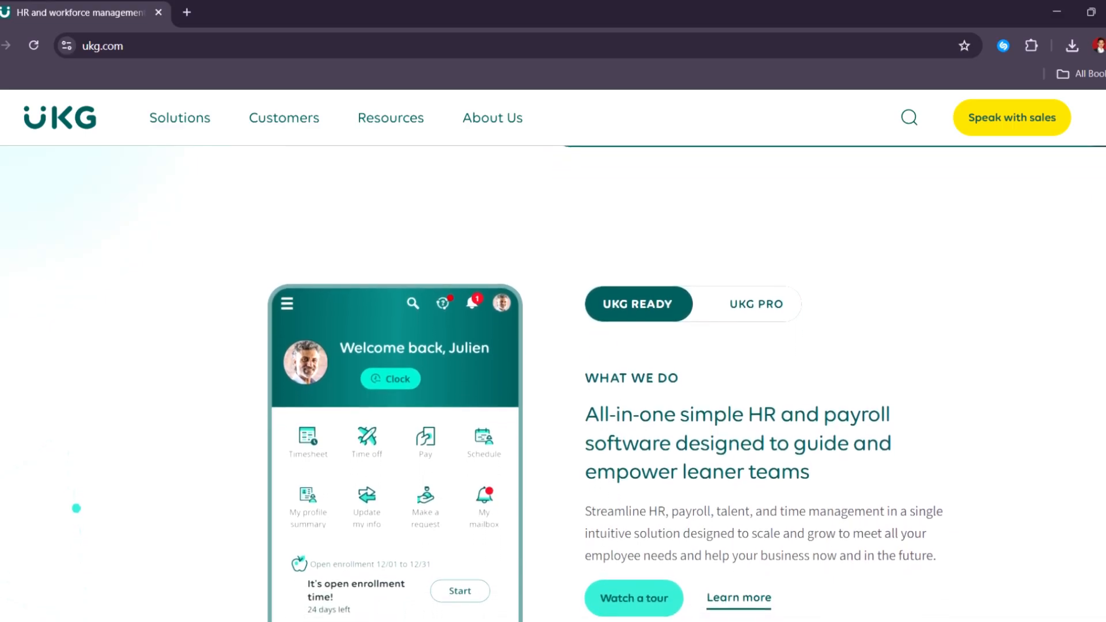
scroll(down, 3)
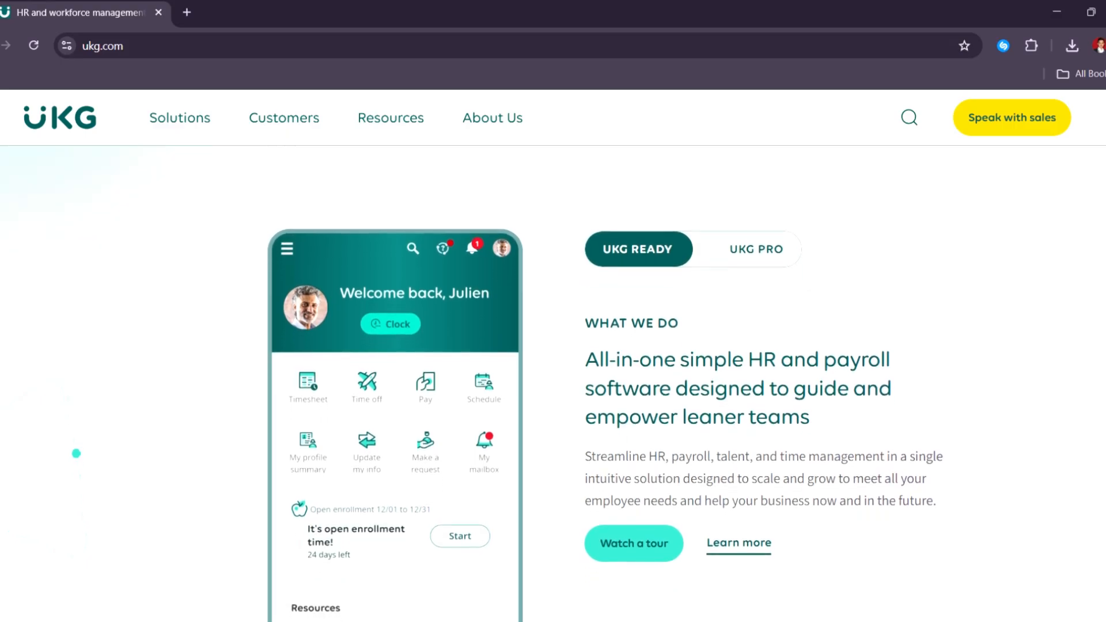
scroll(down, 3)
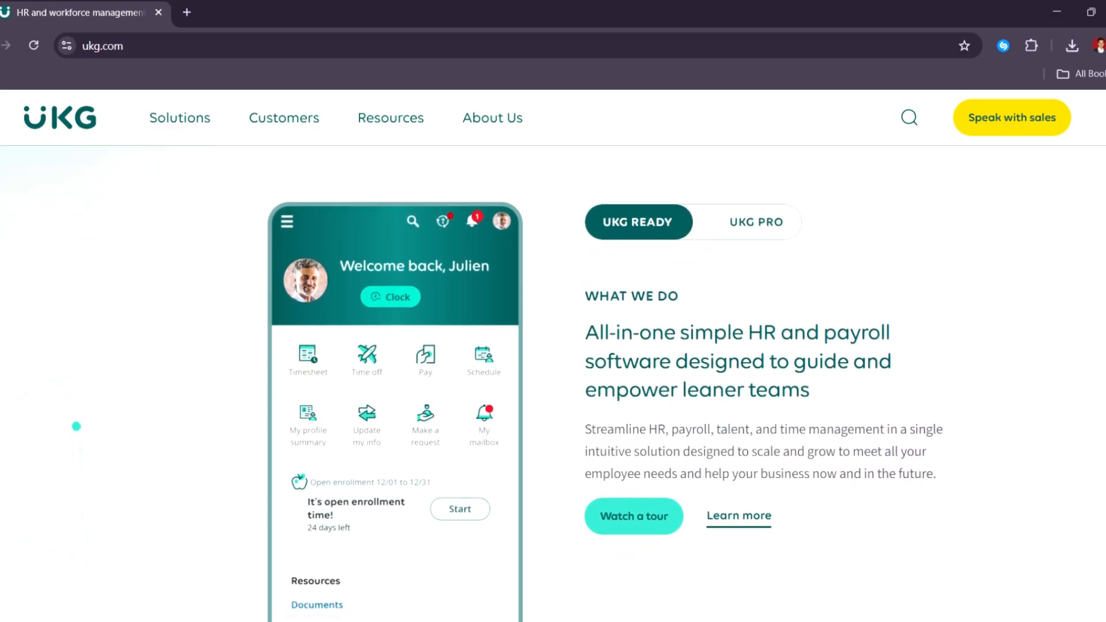
scroll(down, 3)
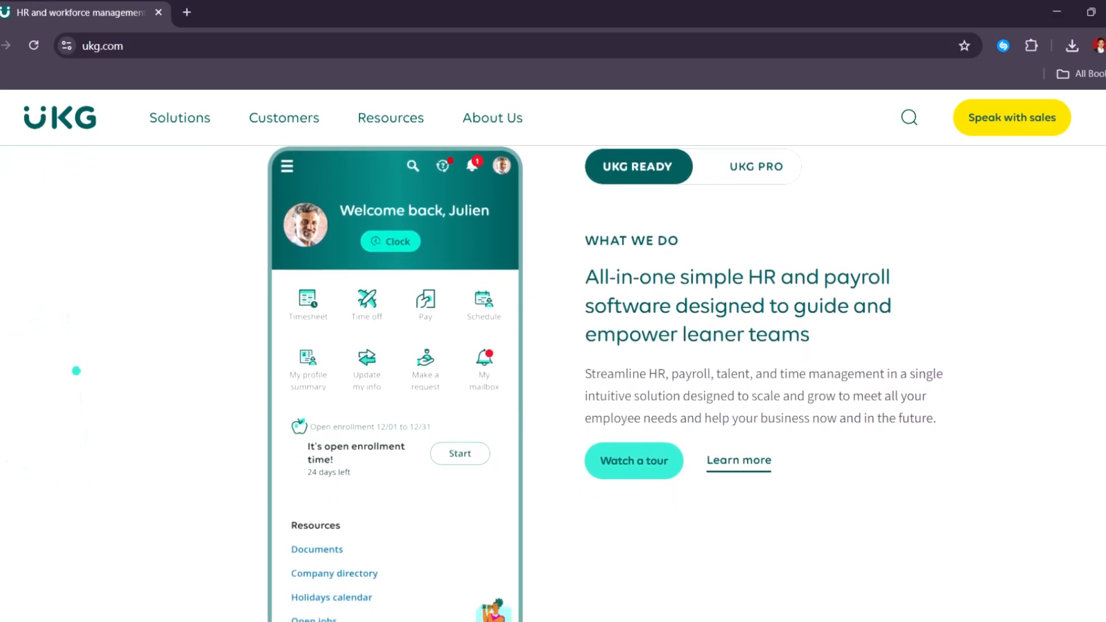
scroll(down, 3)
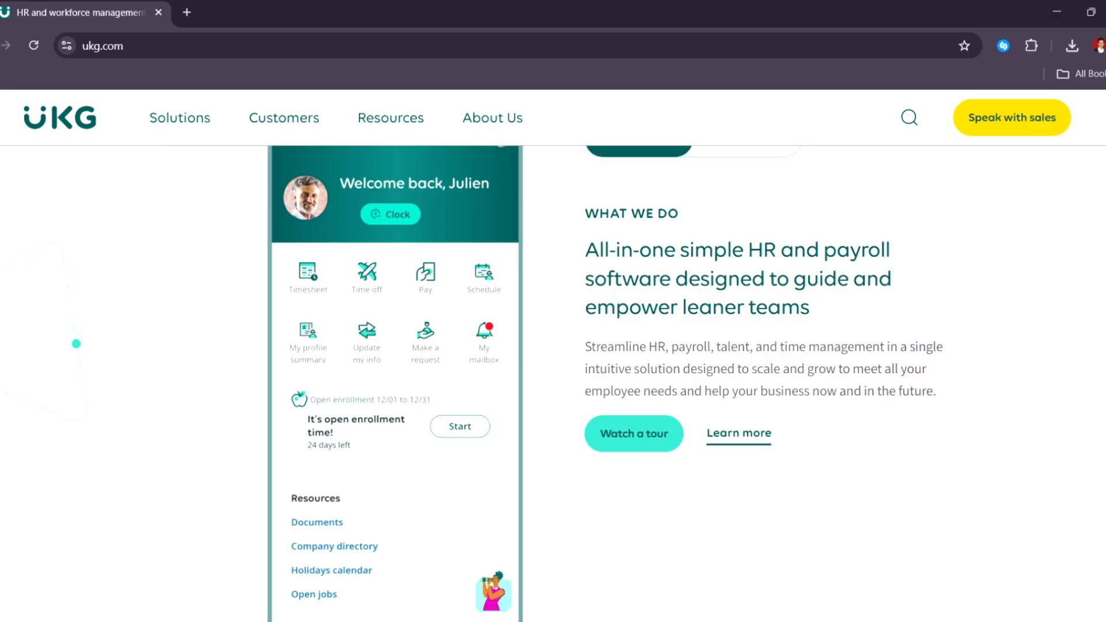
scroll(down, 3)
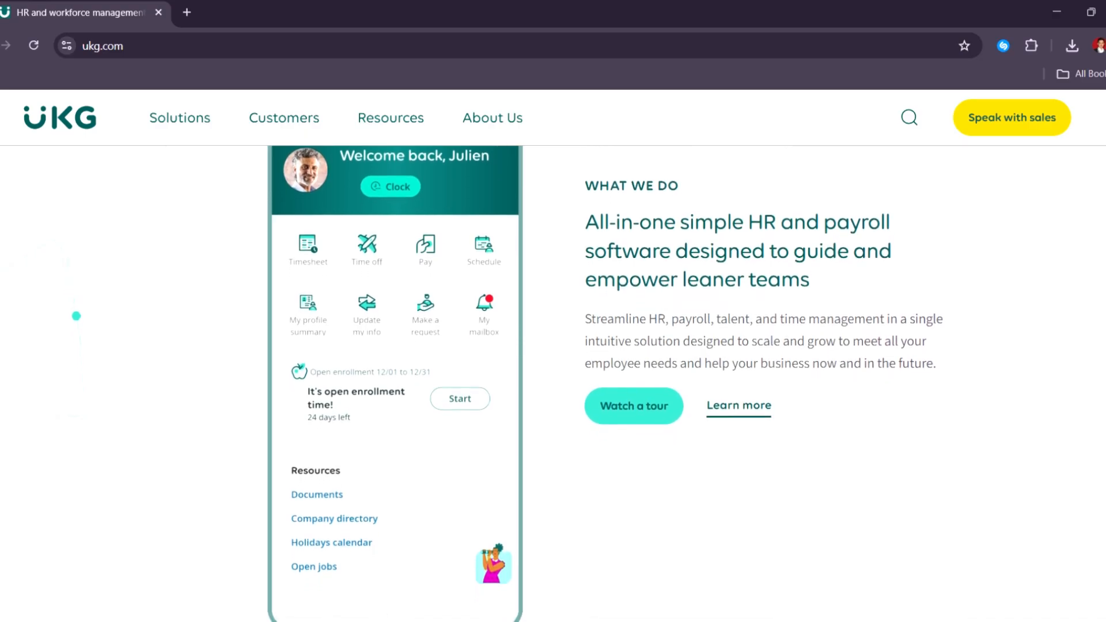
scroll(down, 3)
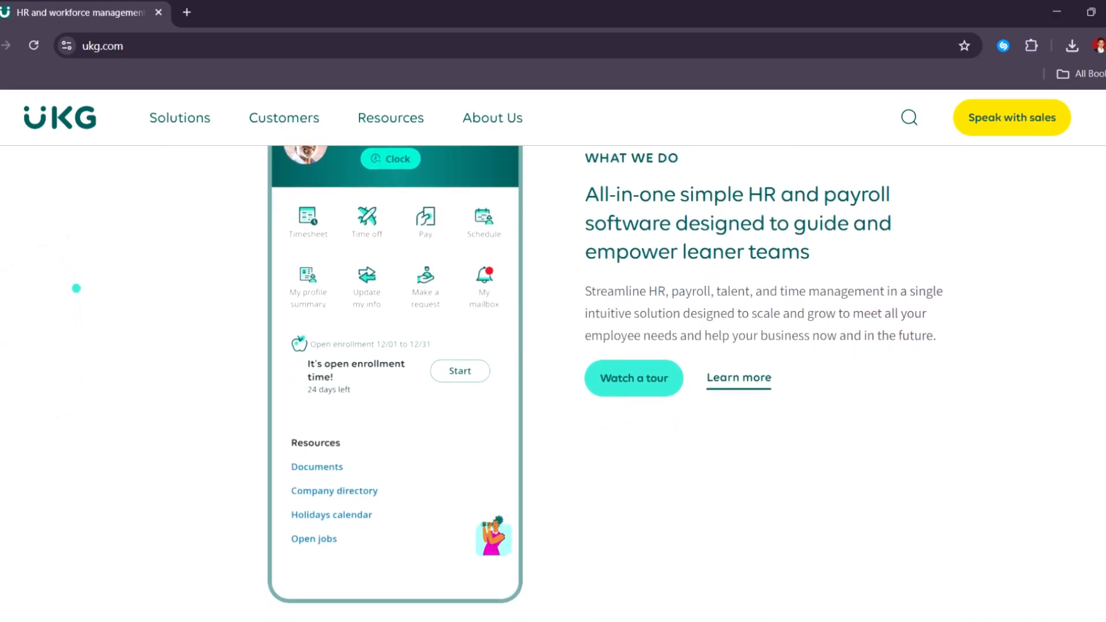
scroll(down, 3)
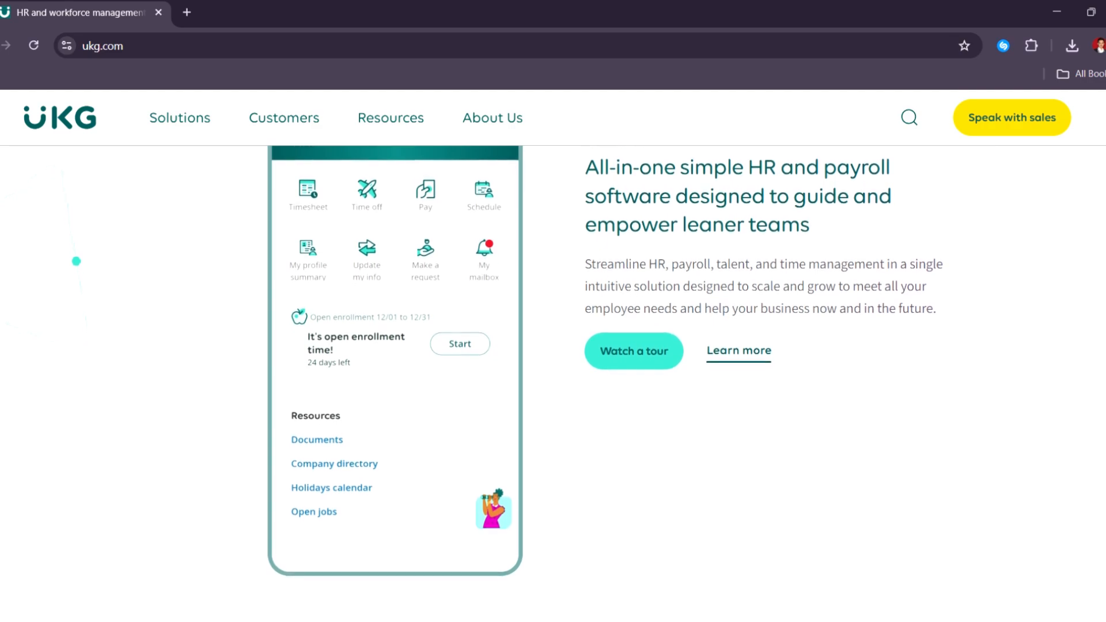
scroll(down, 3)
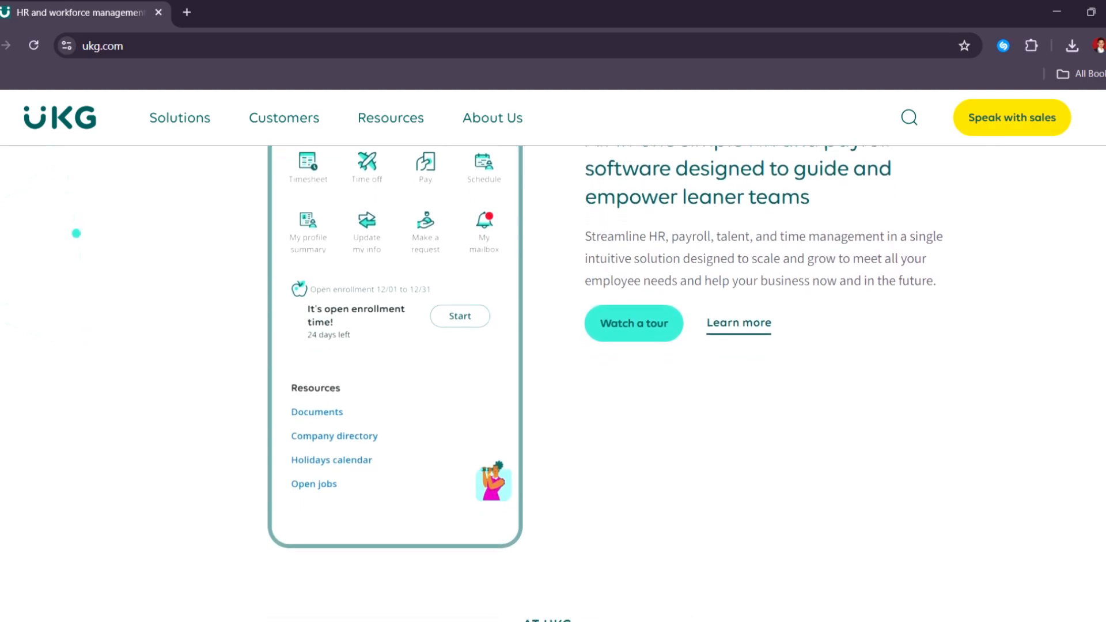
scroll(down, 3)
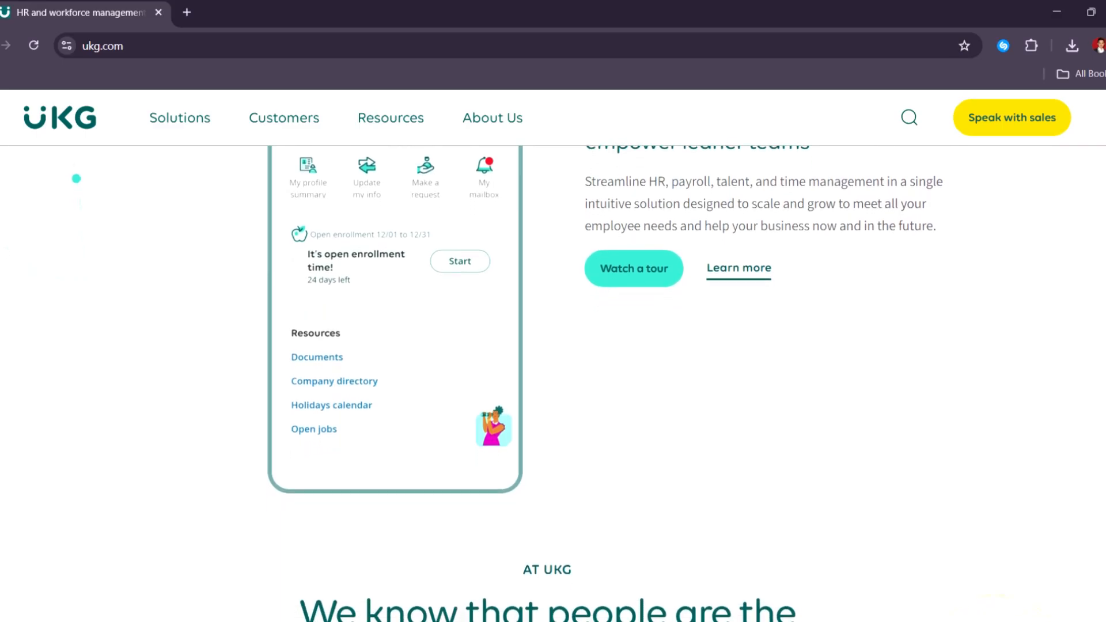
scroll(down, 3)
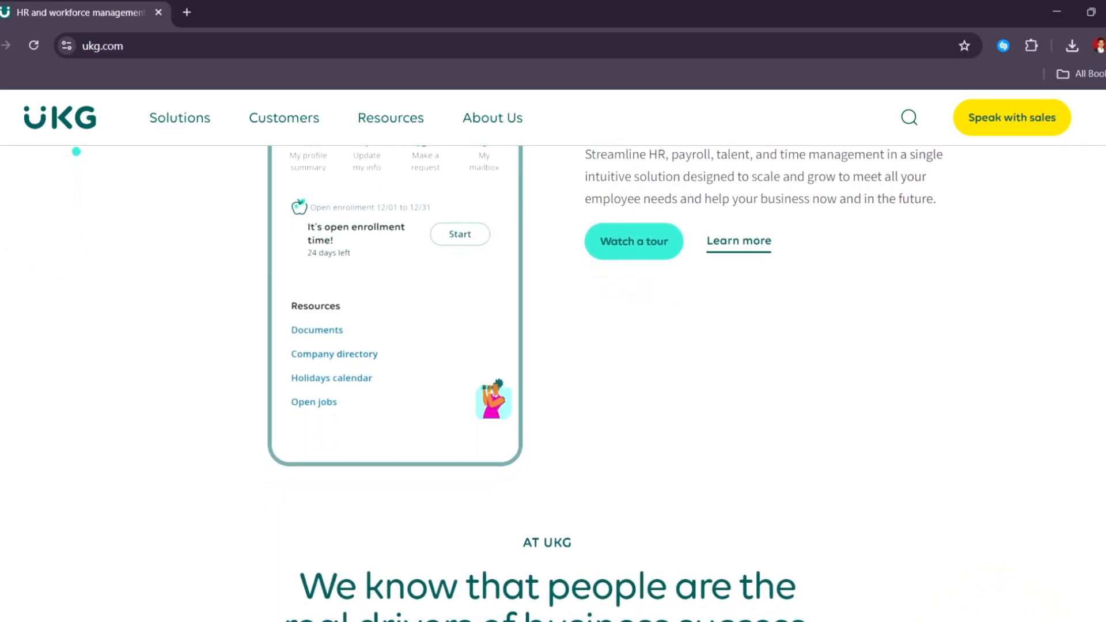
scroll(down, 3)
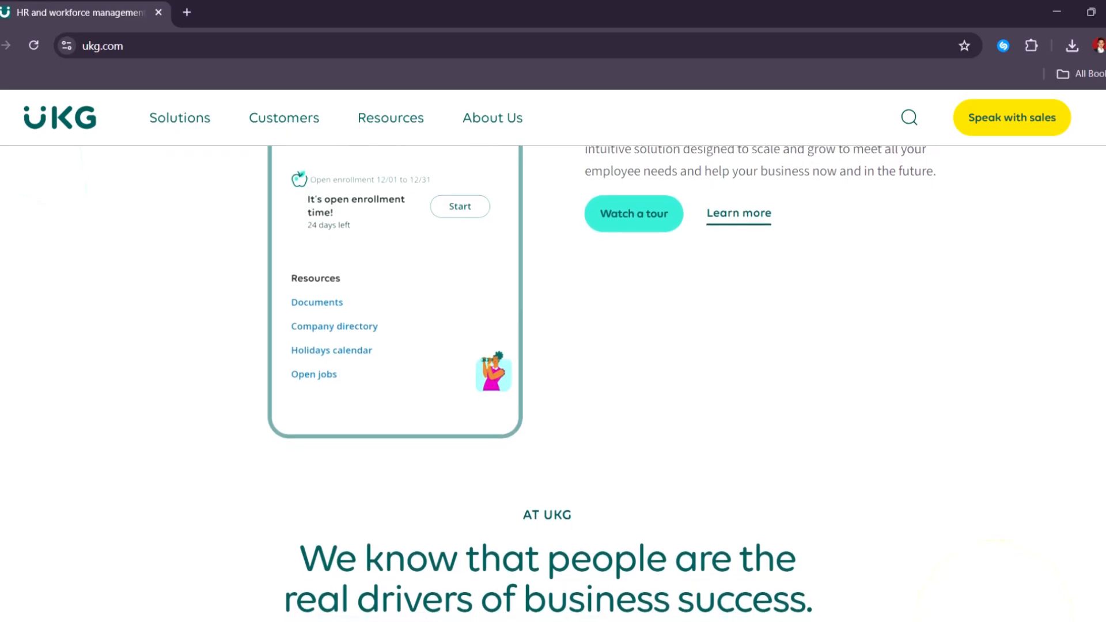
scroll(down, 3)
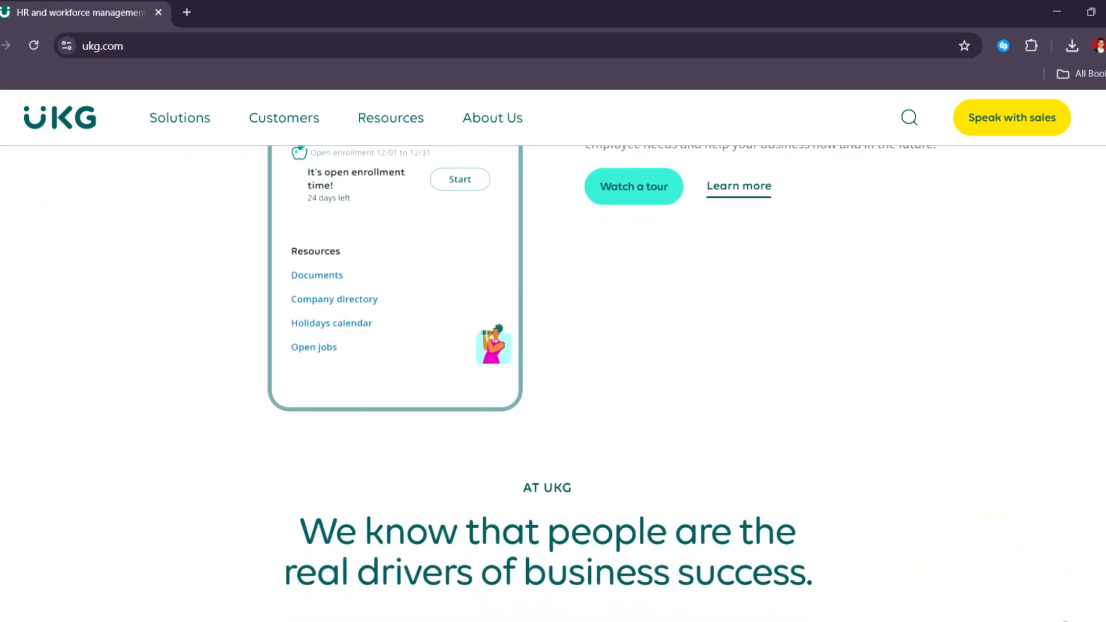
scroll(down, 3)
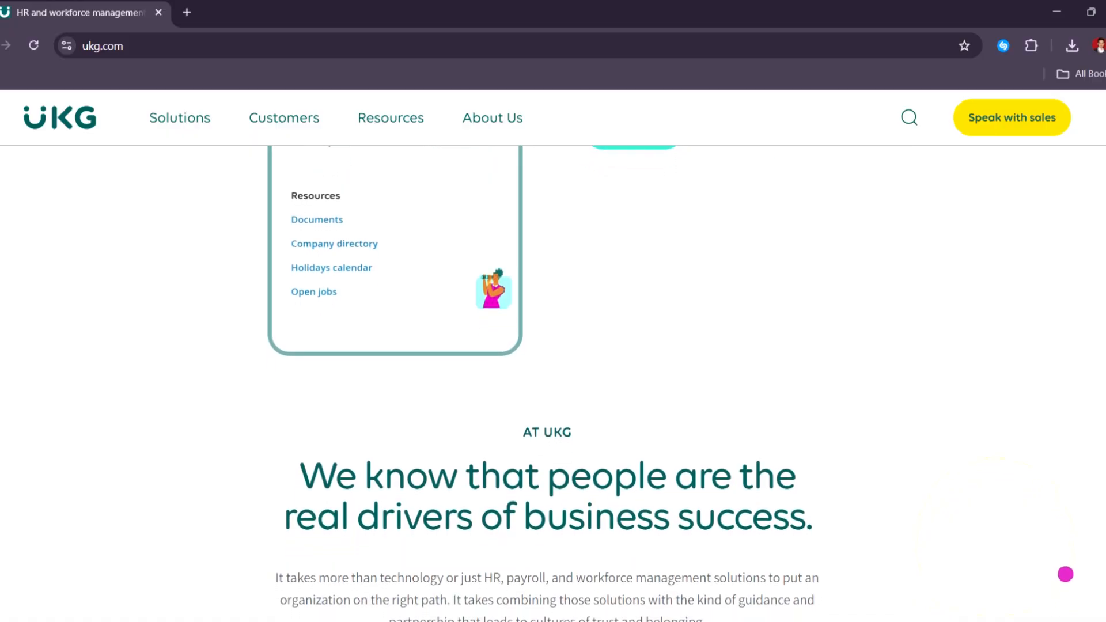
scroll(down, 3)
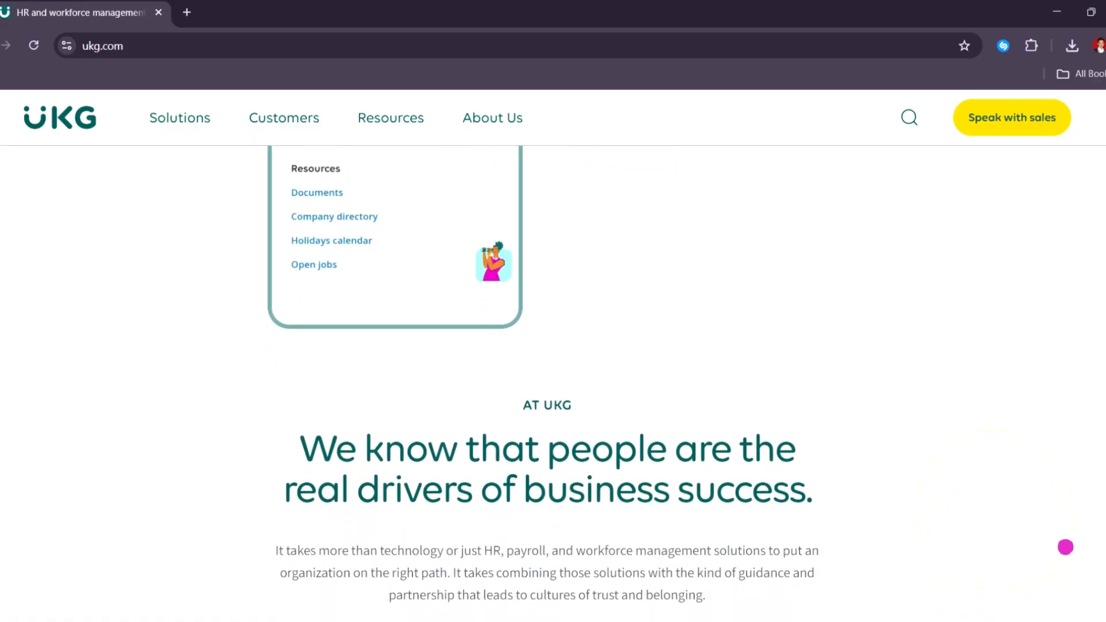
scroll(down, 3)
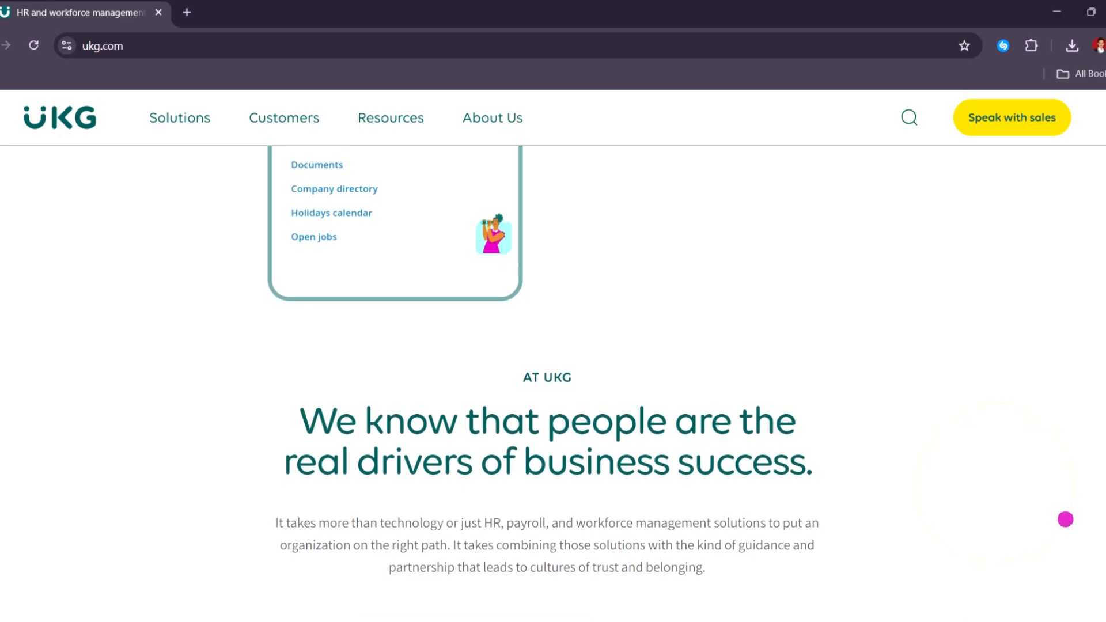
scroll(down, 3)
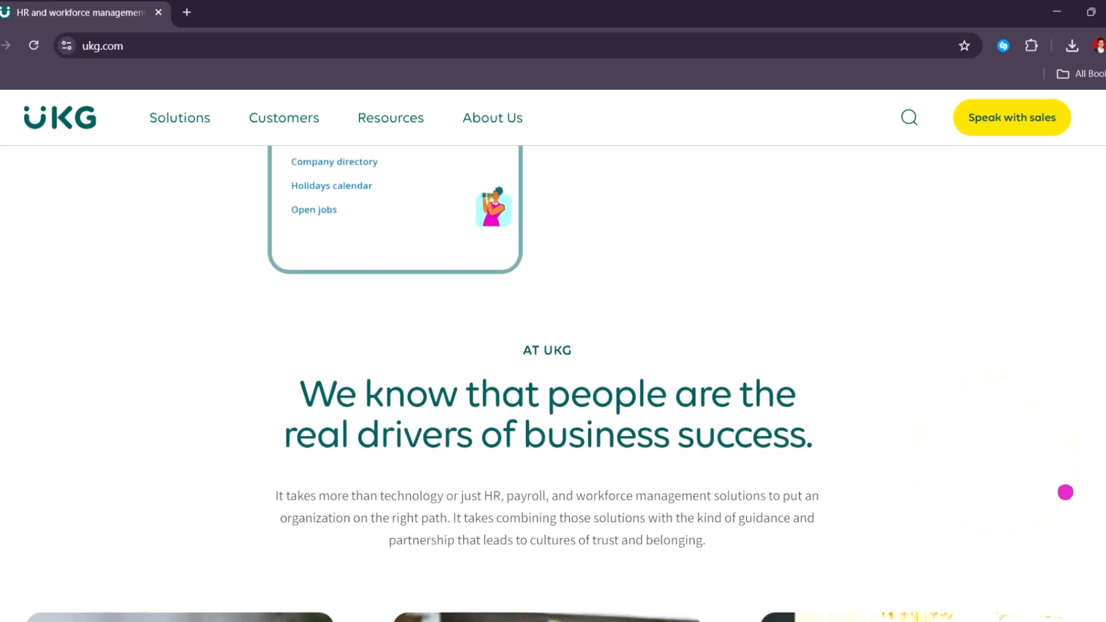
scroll(down, 3)
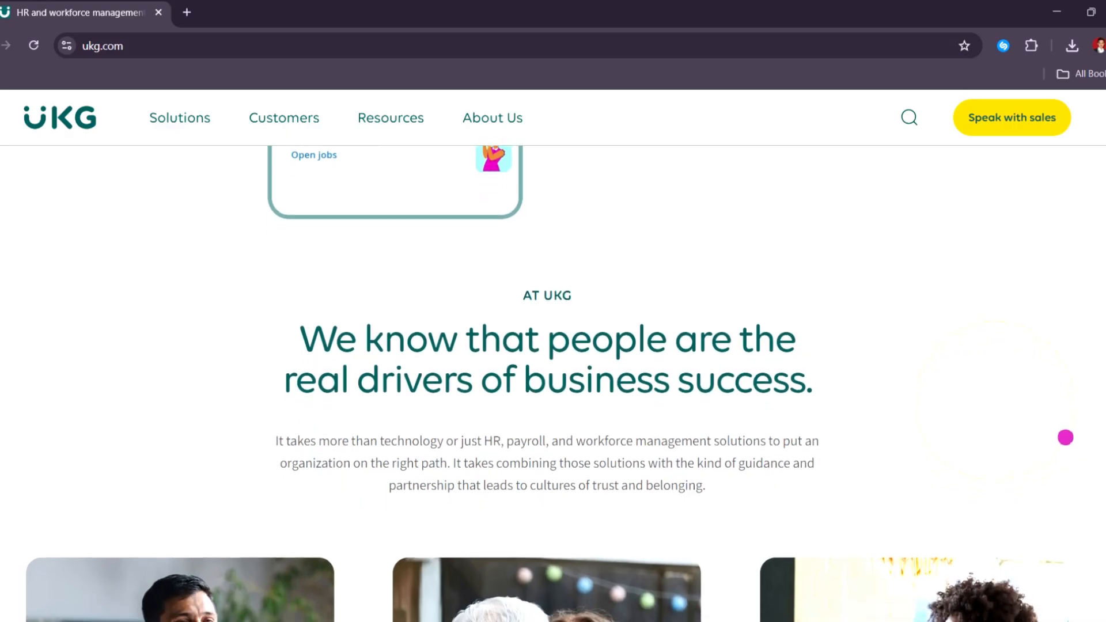
scroll(down, 3)
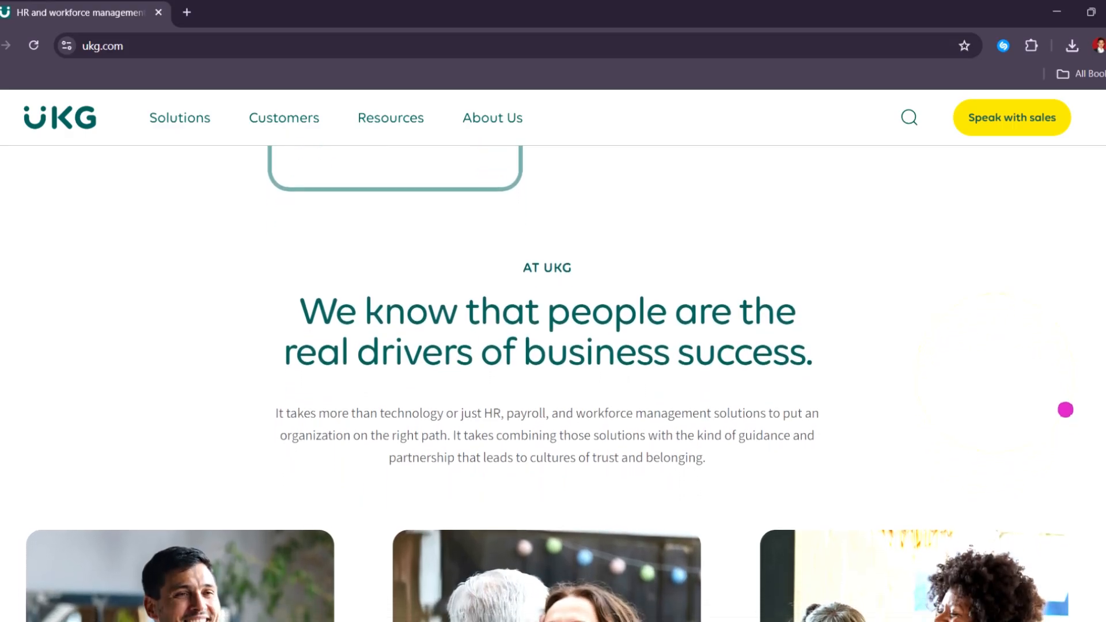
scroll(down, 3)
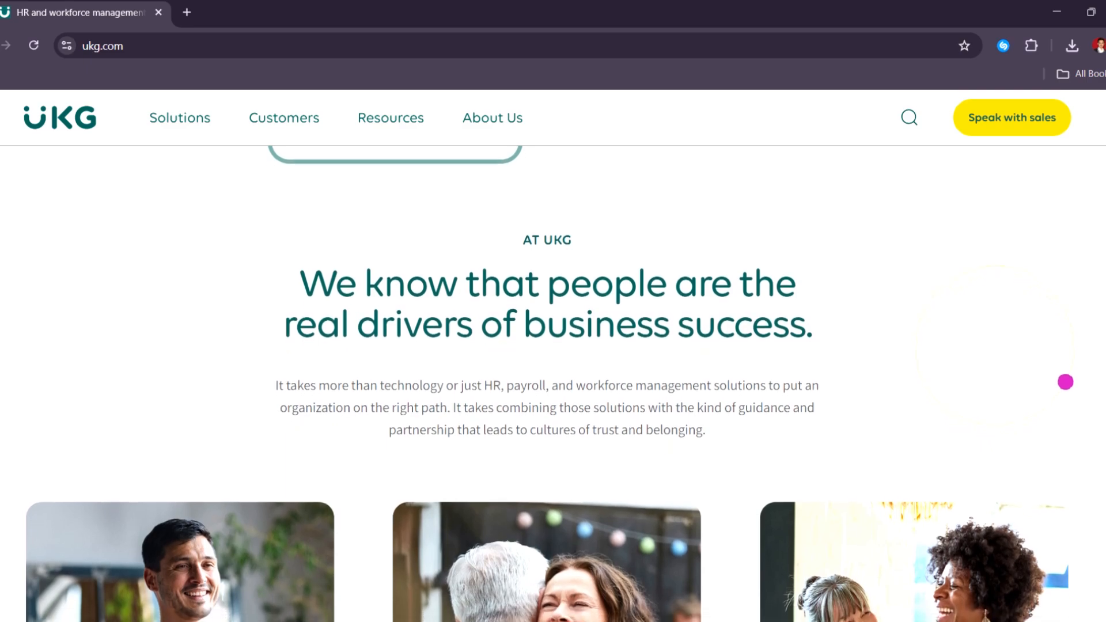
scroll(down, 3)
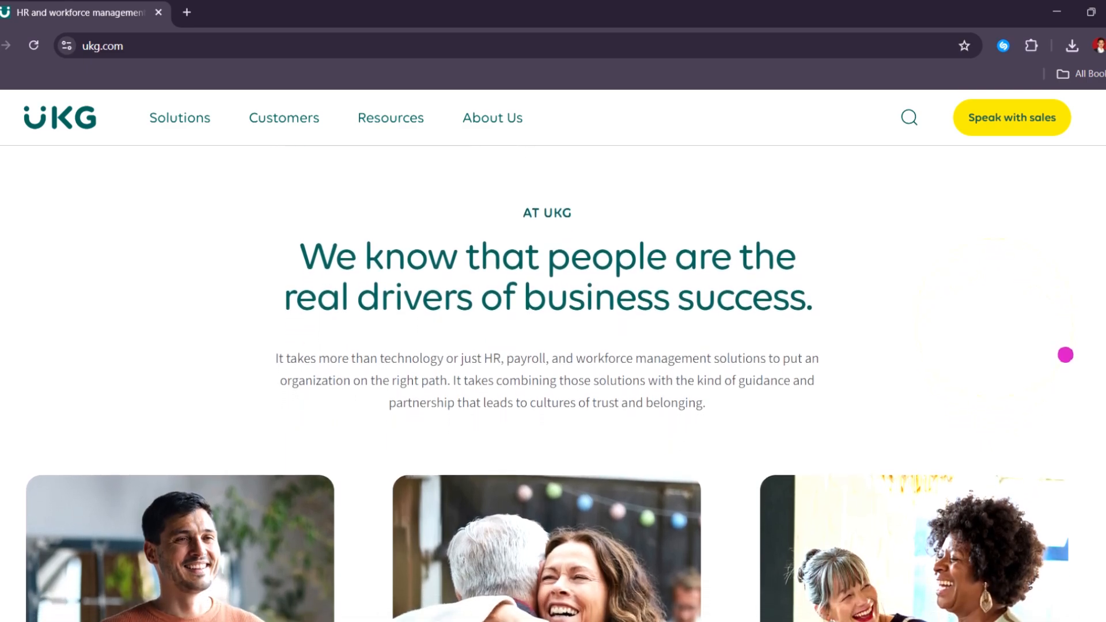